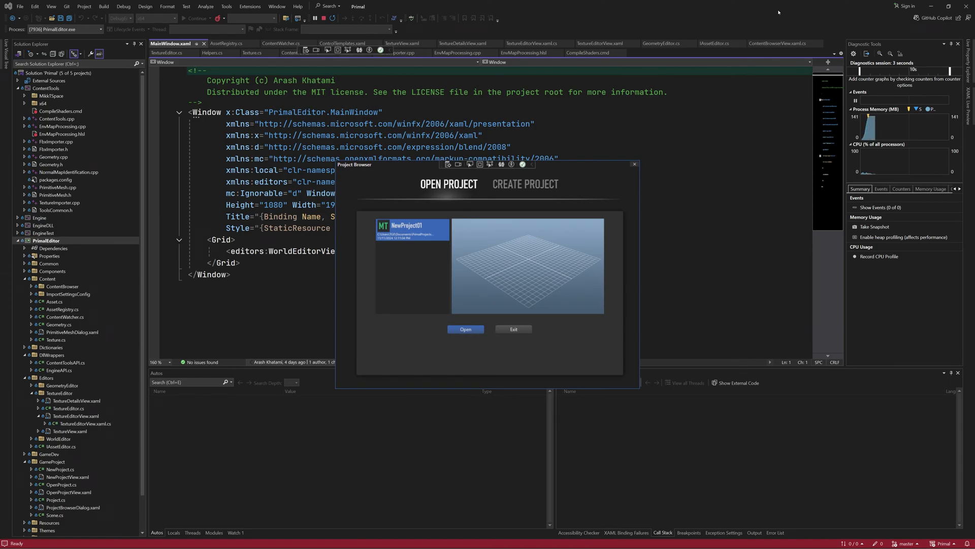
Open NewProject01 from the Project Browser.
{"action": "left_click", "coordinate": [465, 329]}
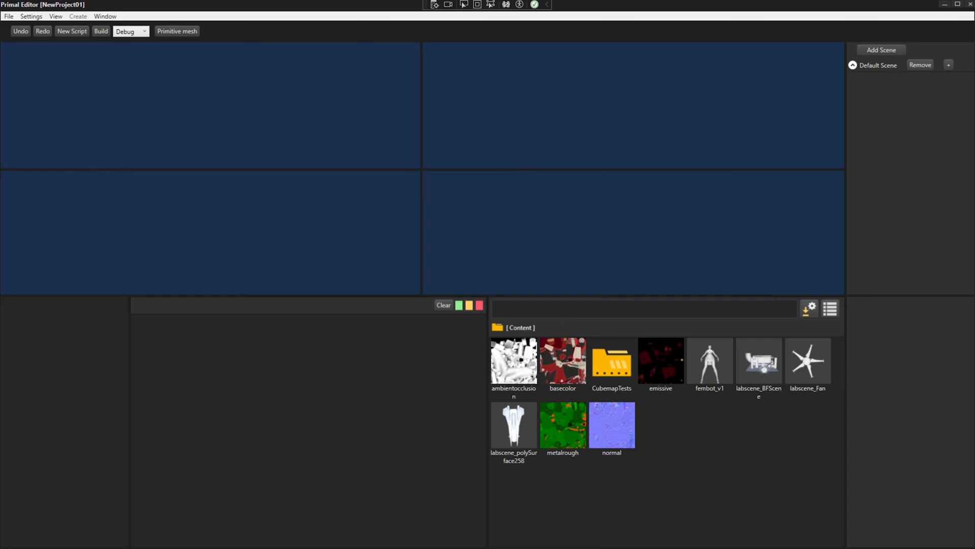
Delete the old texture .asset files and the CubemapTests assets from the Content folder.
{"action": "left_click", "coordinate": [101, 31]}
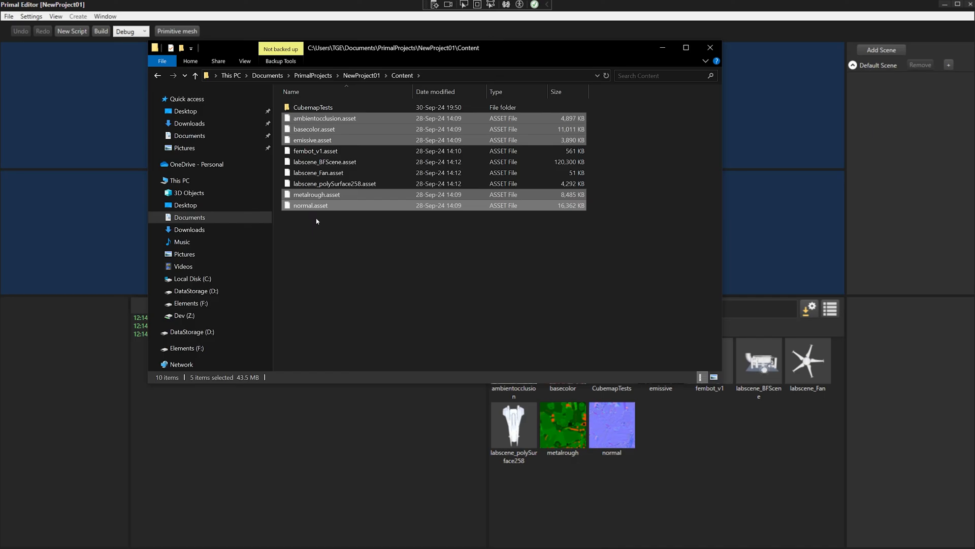
{"action": "double_click", "coordinate": [313, 107]}
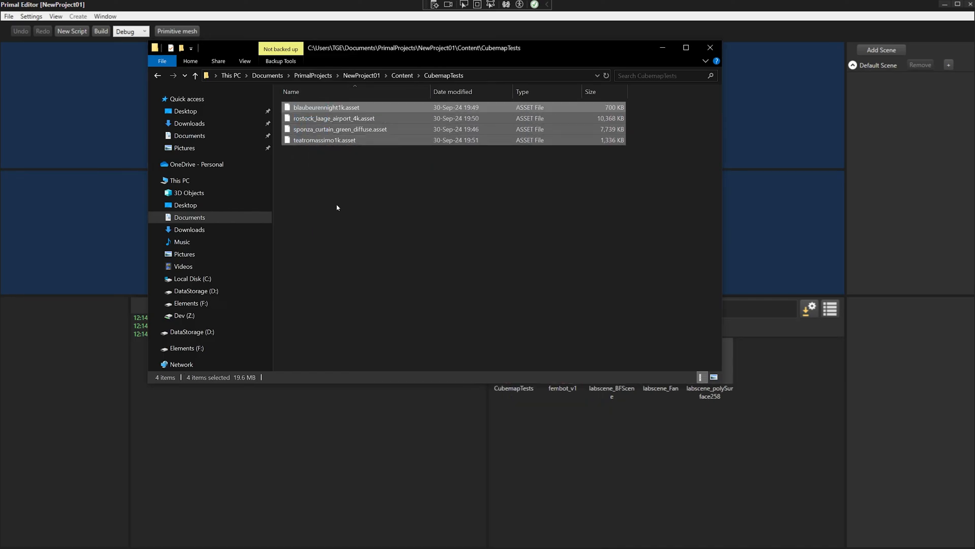
{"action": "left_click", "coordinate": [709, 46]}
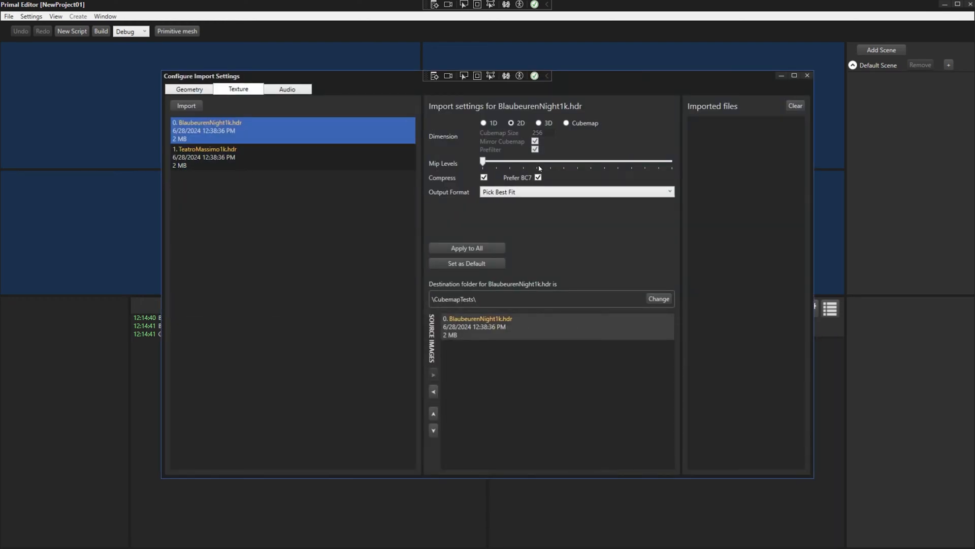
Set BlaubeurenNight1k and TeatroMassimo1k to import as Cubemap, then import both.
{"action": "left_click", "coordinate": [566, 123]}
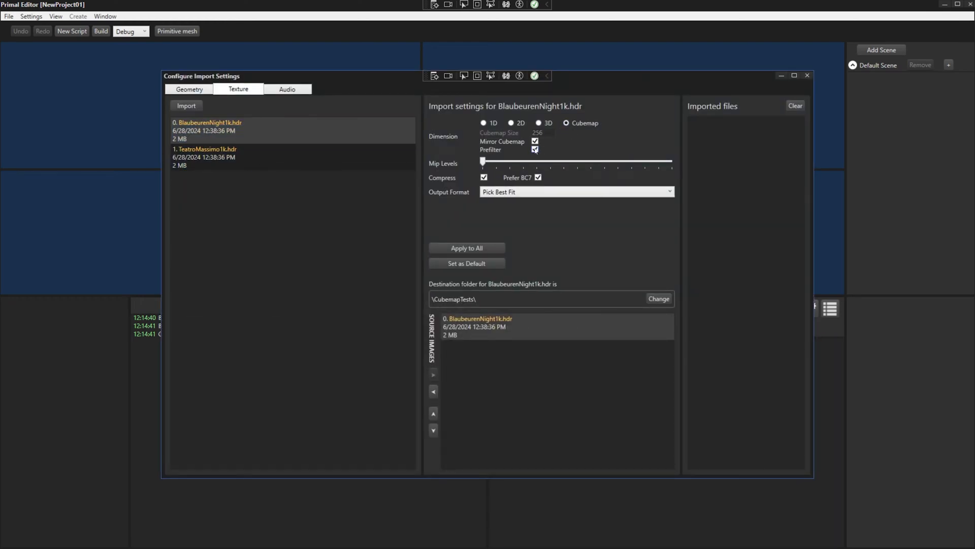
{"action": "left_click", "coordinate": [204, 157]}
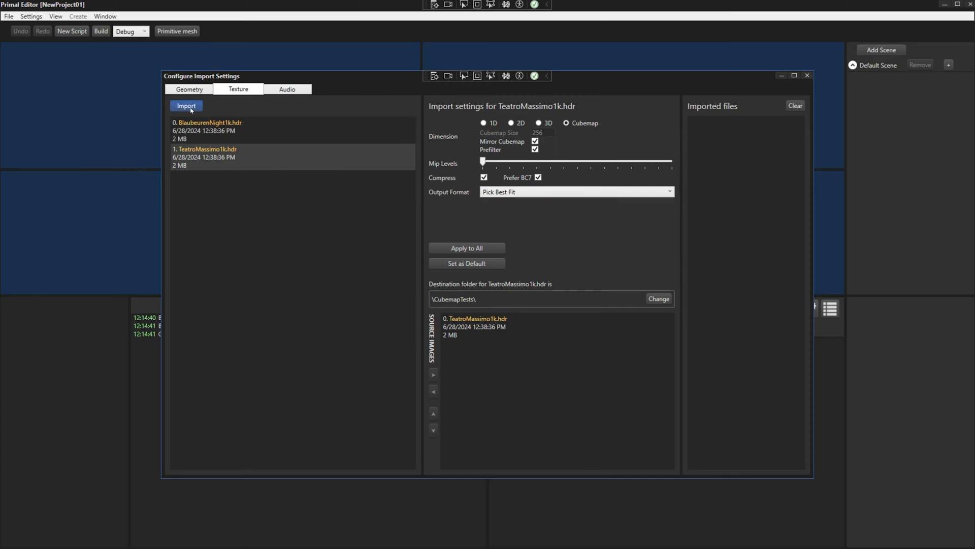
{"action": "left_click", "coordinate": [186, 106]}
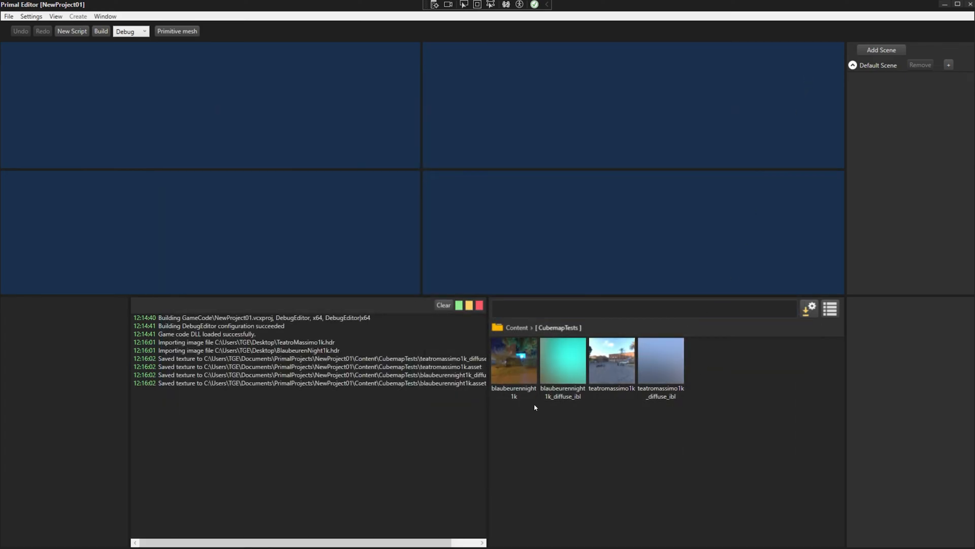
Open blaubeurennight1k from the CubemapTests folder in the Texture Editor.
{"action": "left_click", "coordinate": [513, 360]}
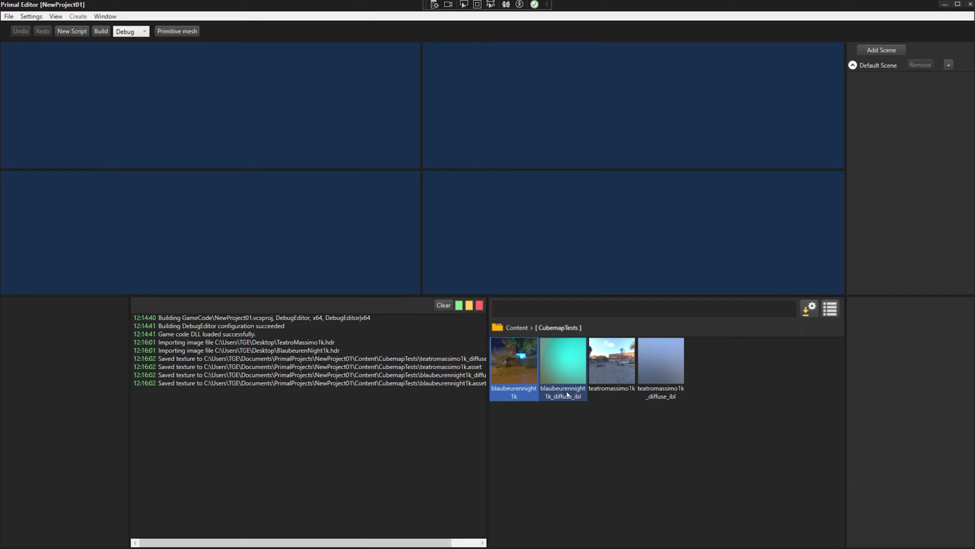
{"action": "left_click", "coordinate": [661, 361]}
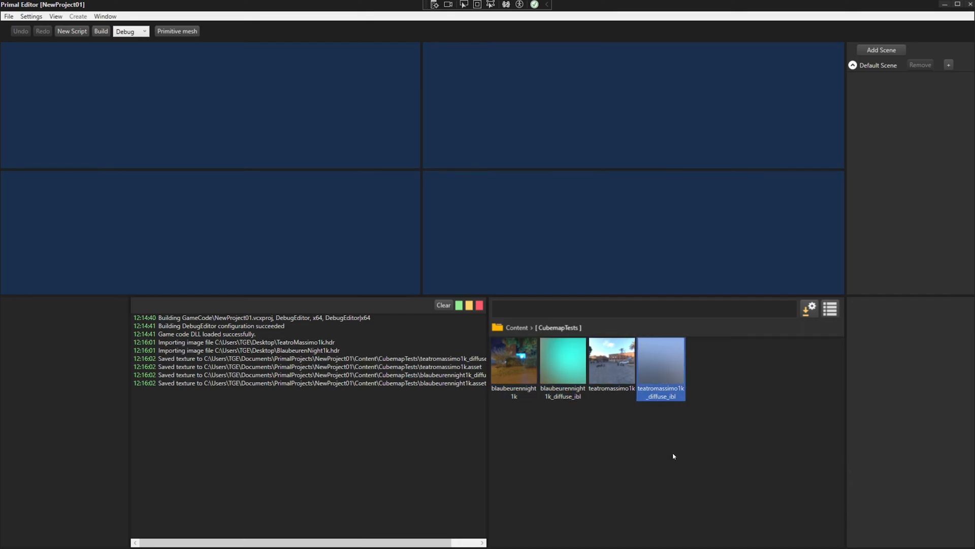
{"action": "double_click", "coordinate": [661, 360]}
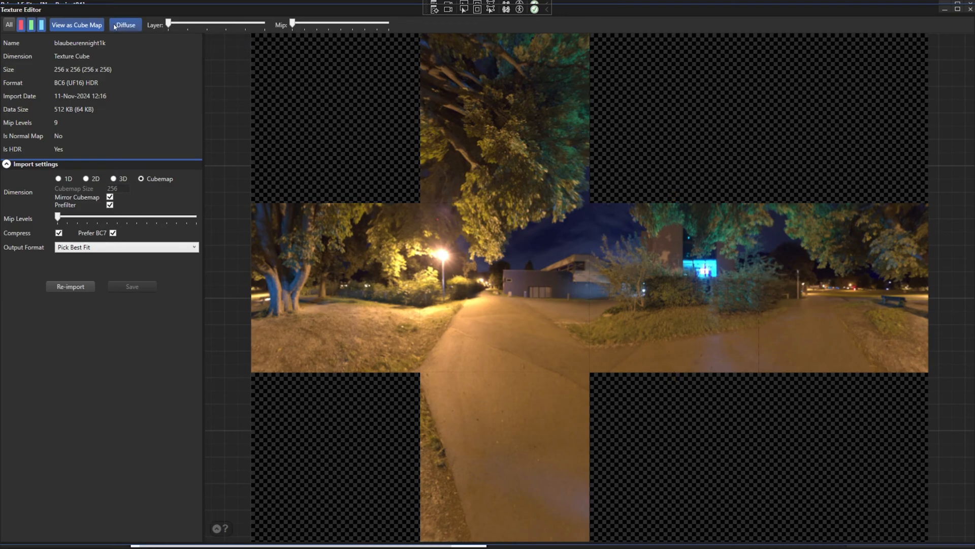
Show the diffuse irradiance version of blaubeurennight1k and browse its layers.
{"action": "left_click", "coordinate": [125, 25]}
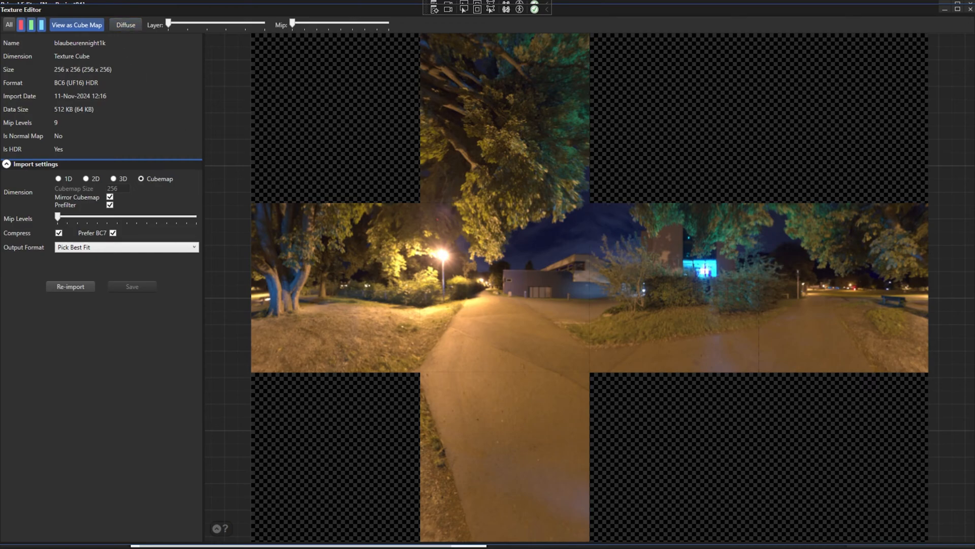
{"action": "mouse_move", "coordinate": [79, 25]}
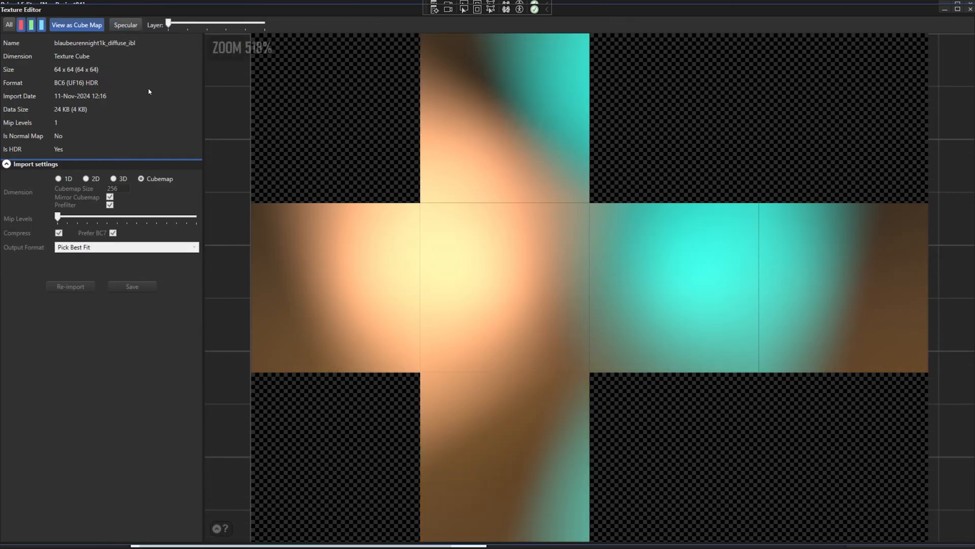
{"action": "mouse_move", "coordinate": [576, 300]}
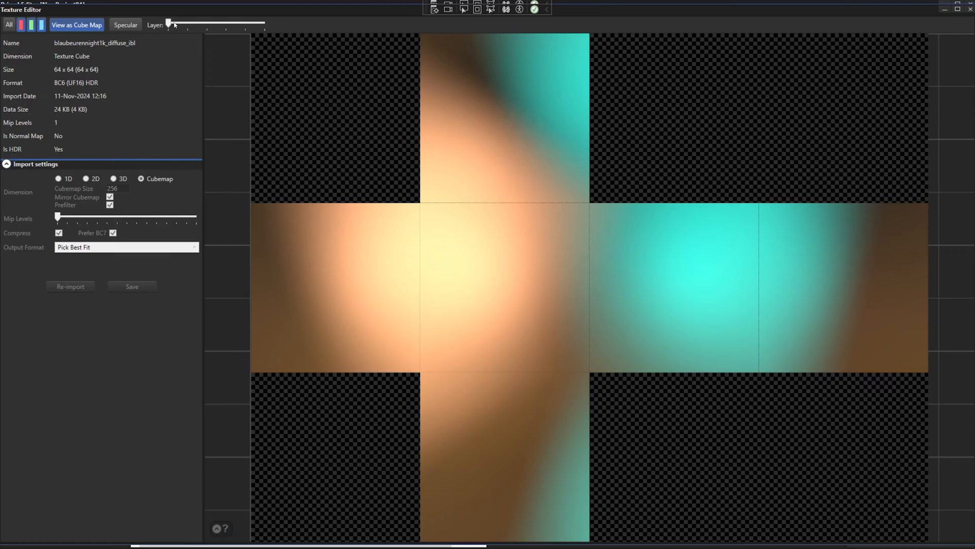
{"action": "left_click_drag", "start_coordinate": [168, 24], "coordinate": [226, 24]}
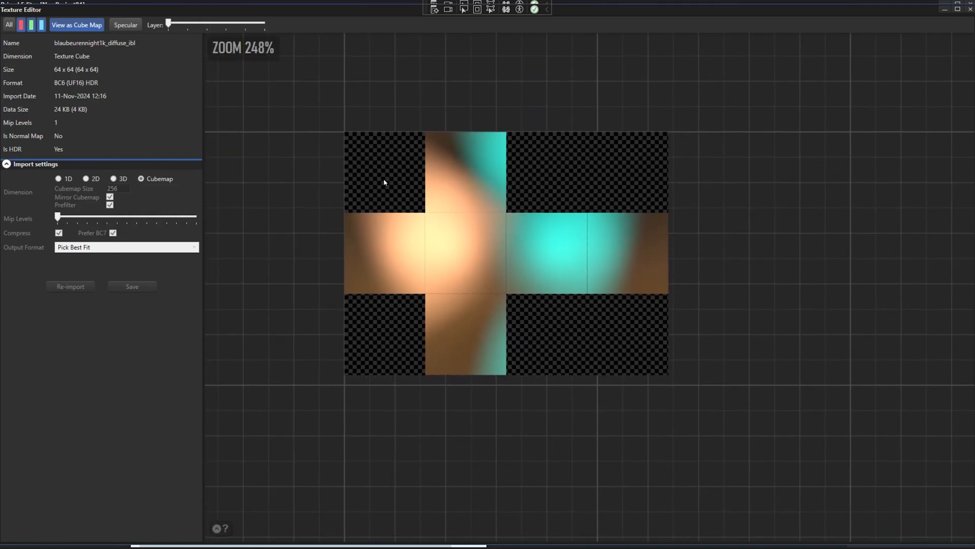
{"action": "scroll", "scroll_direction": "down", "scroll_amount": 3}
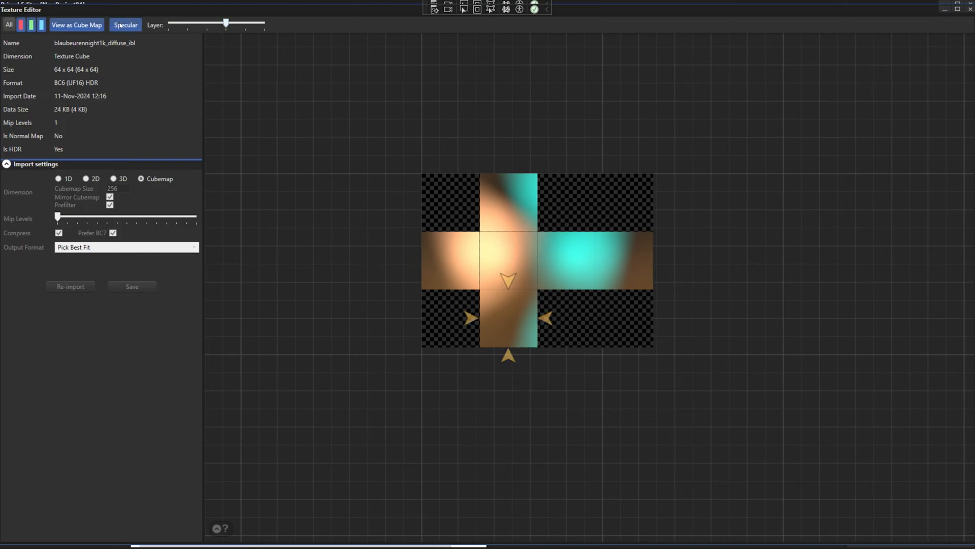
Step through the original cubemap's layers and mip levels, then close the Texture Editor.
{"action": "left_click", "coordinate": [125, 25]}
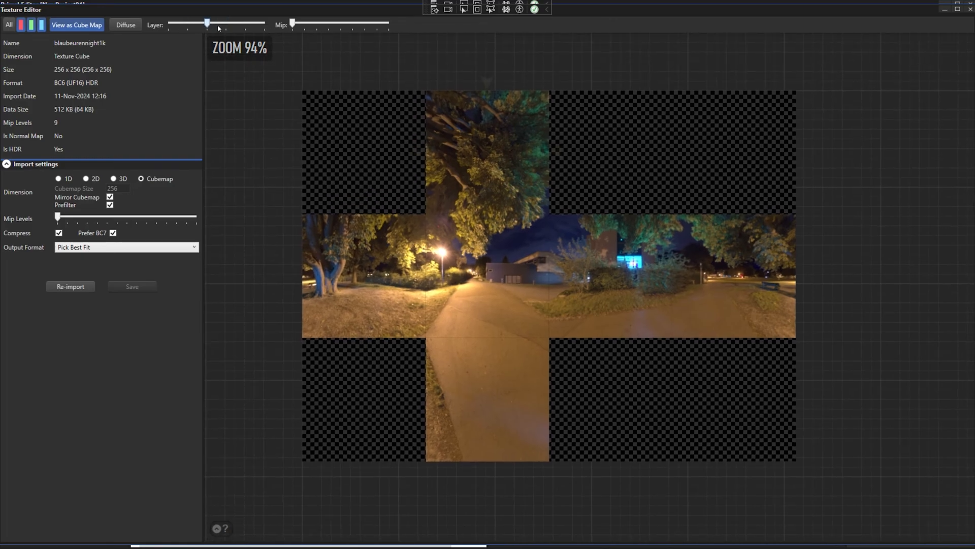
{"action": "left_click_drag", "start_coordinate": [292, 23], "coordinate": [329, 22]}
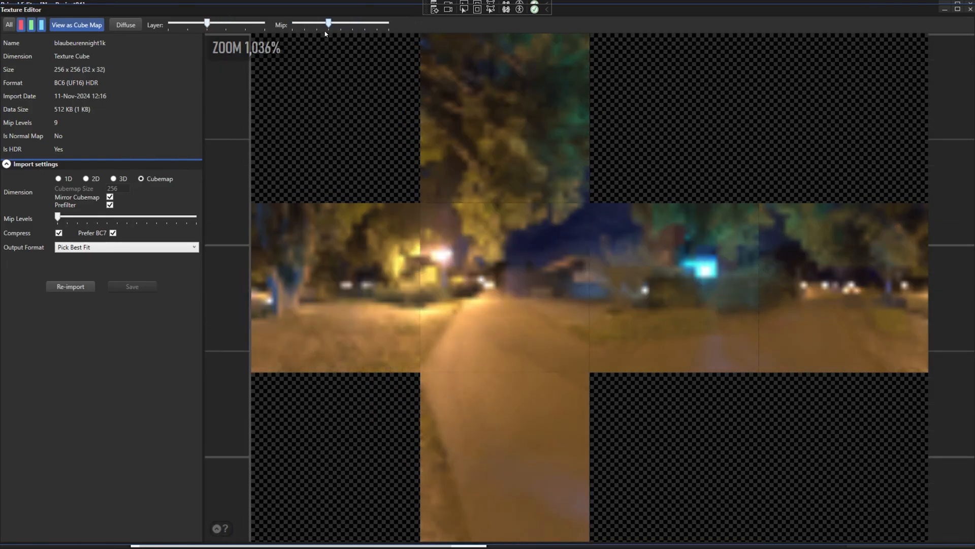
{"action": "left_click_drag", "start_coordinate": [327, 24], "coordinate": [317, 25]}
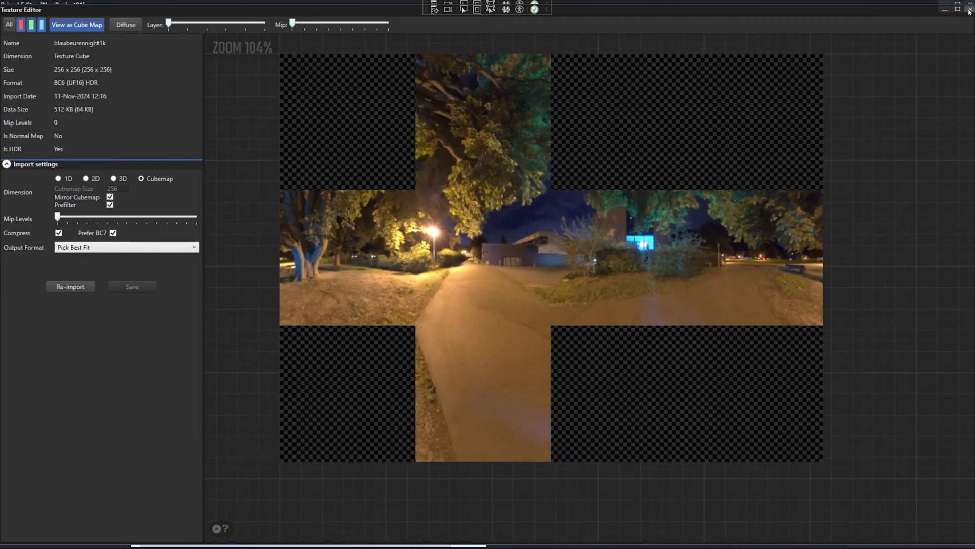
{"action": "left_click", "coordinate": [970, 12]}
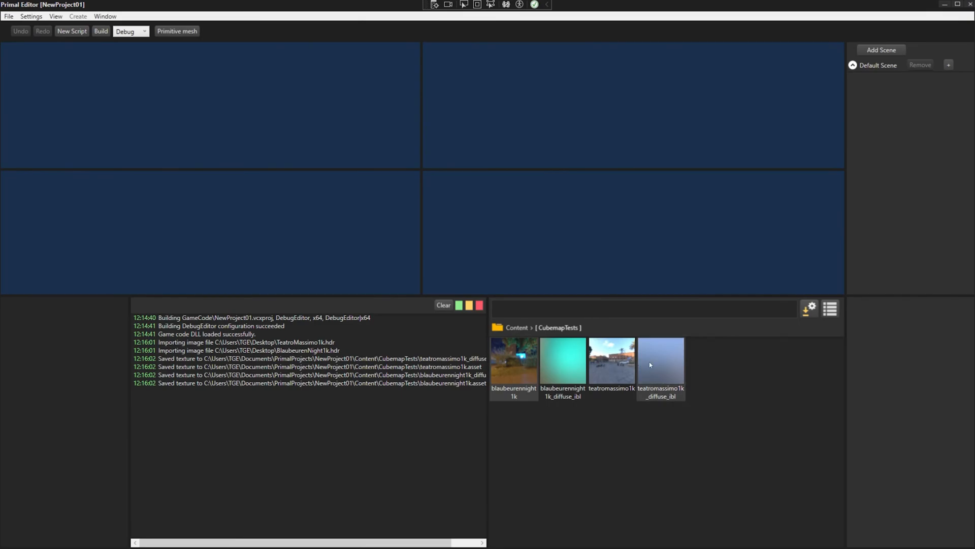
{"action": "double_click", "coordinate": [661, 364]}
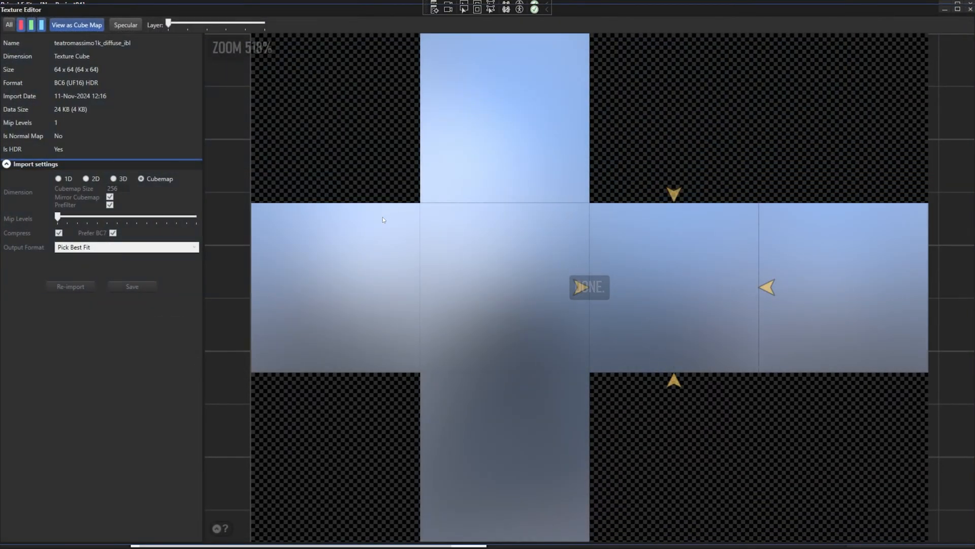
{"action": "left_click", "coordinate": [131, 25]}
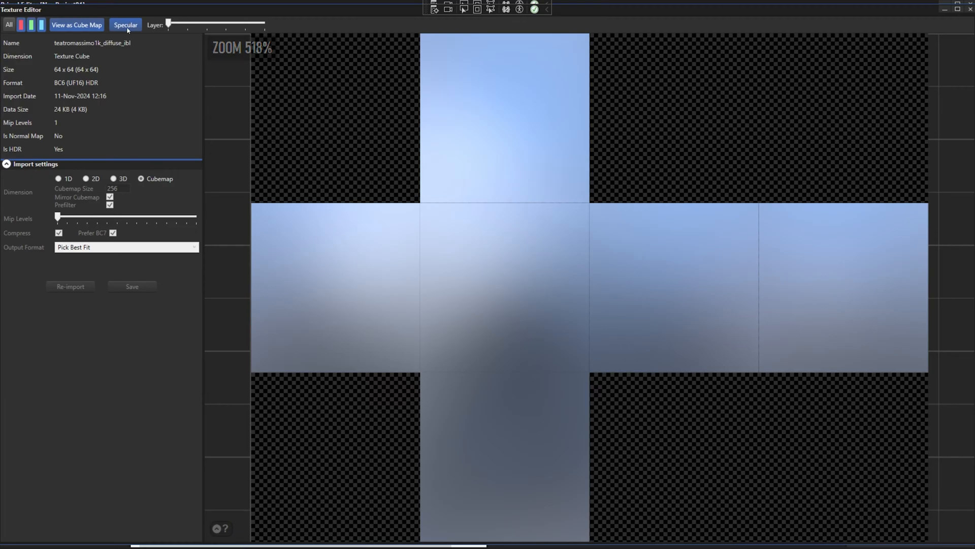
{"action": "left_click", "coordinate": [124, 25]}
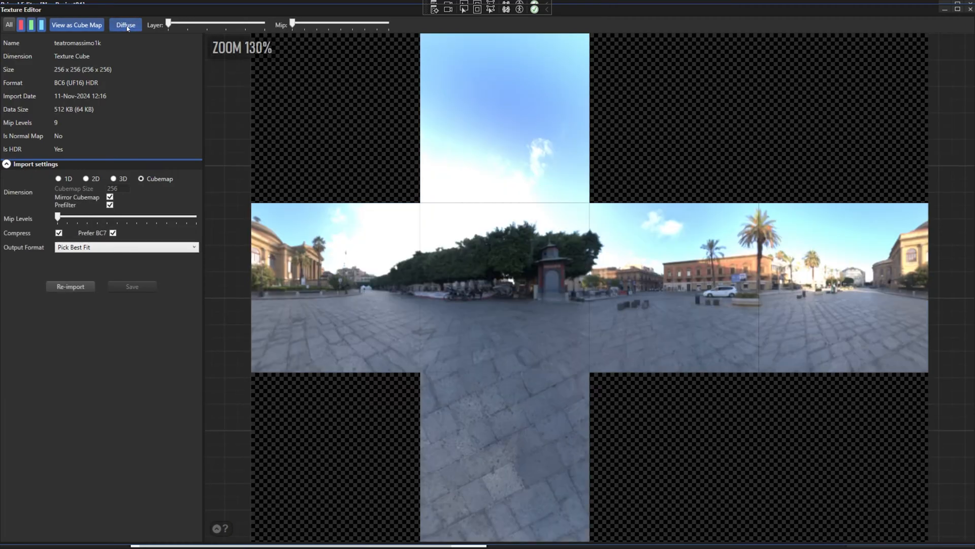
{"action": "left_click", "coordinate": [126, 26]}
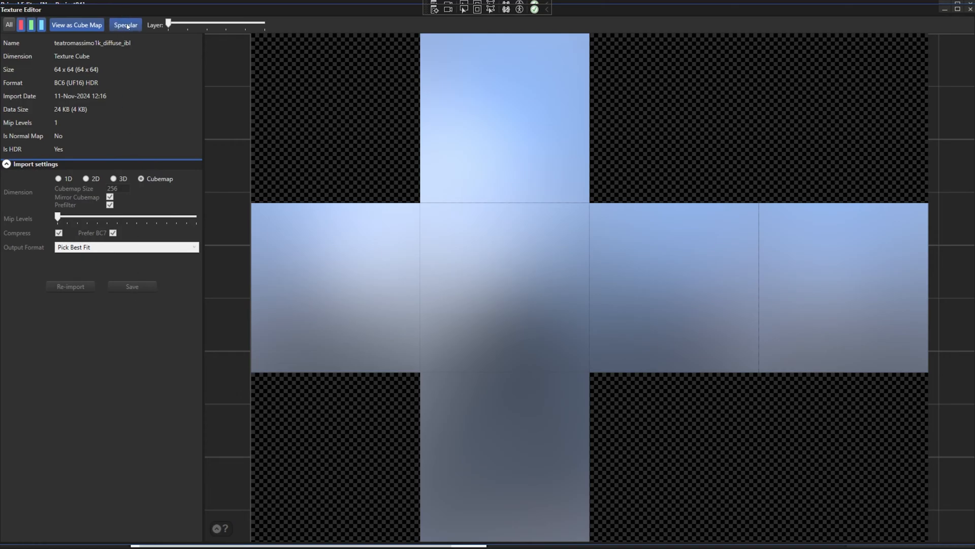
{"action": "left_click", "coordinate": [125, 25]}
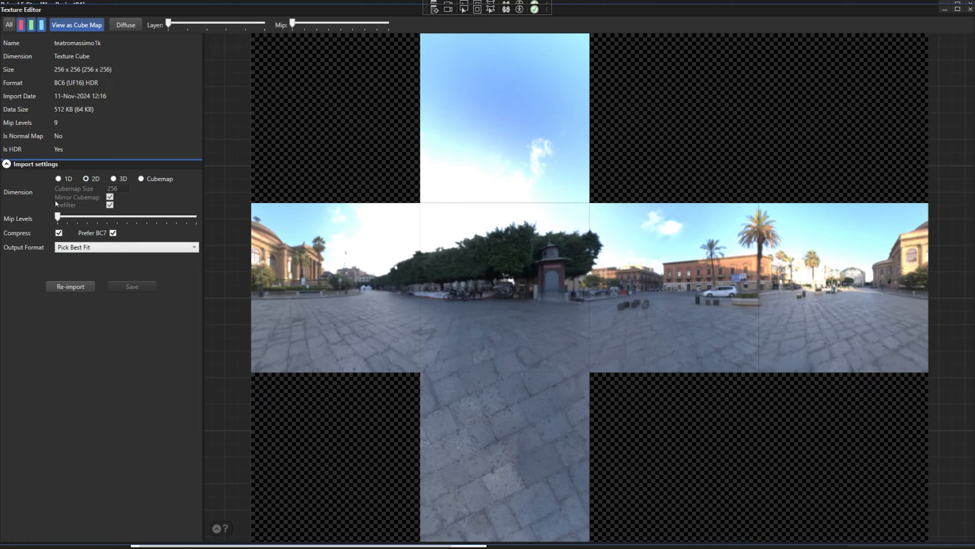
Re-import teatromassimo1k as a 2D texture, re-import again, and close the Texture Editor.
{"action": "left_click", "coordinate": [86, 24]}
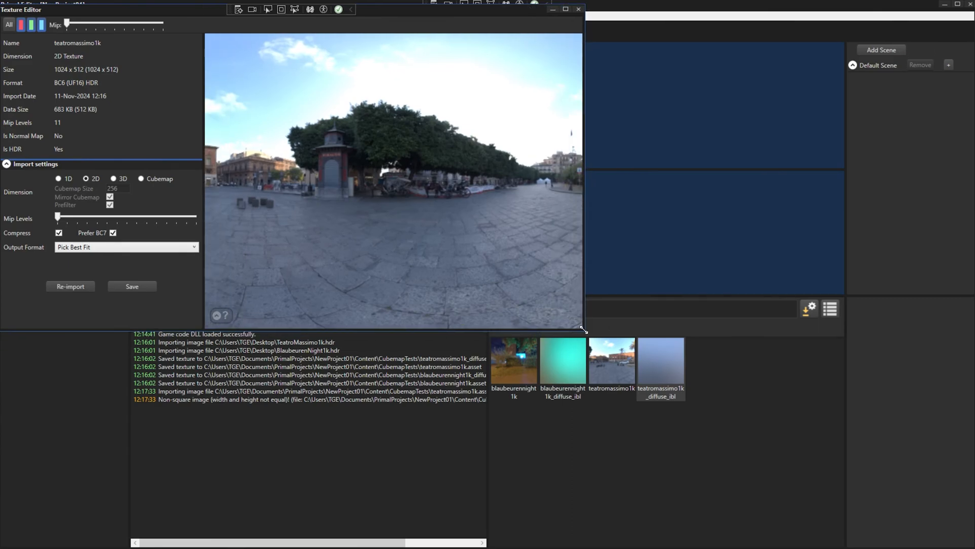
{"action": "left_click", "coordinate": [132, 286]}
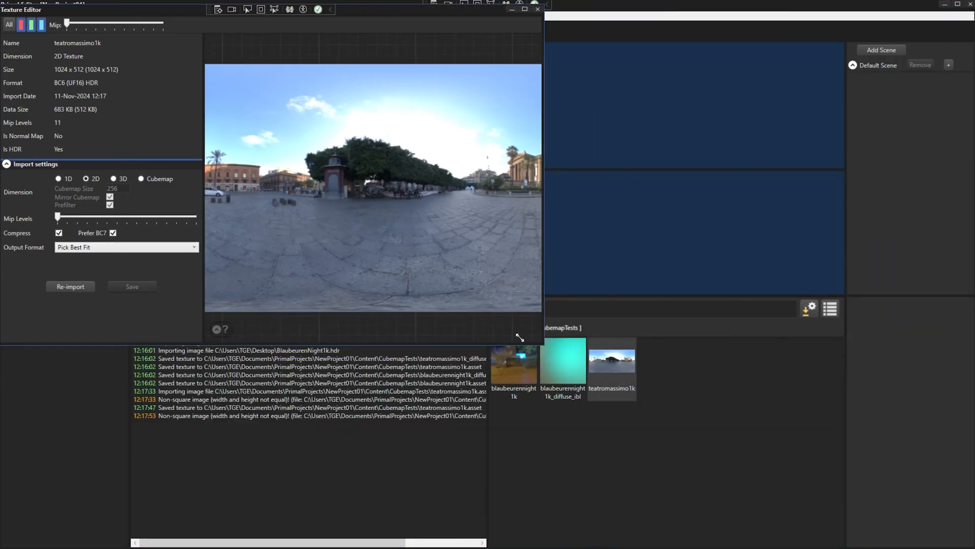
{"action": "left_click", "coordinate": [71, 287]}
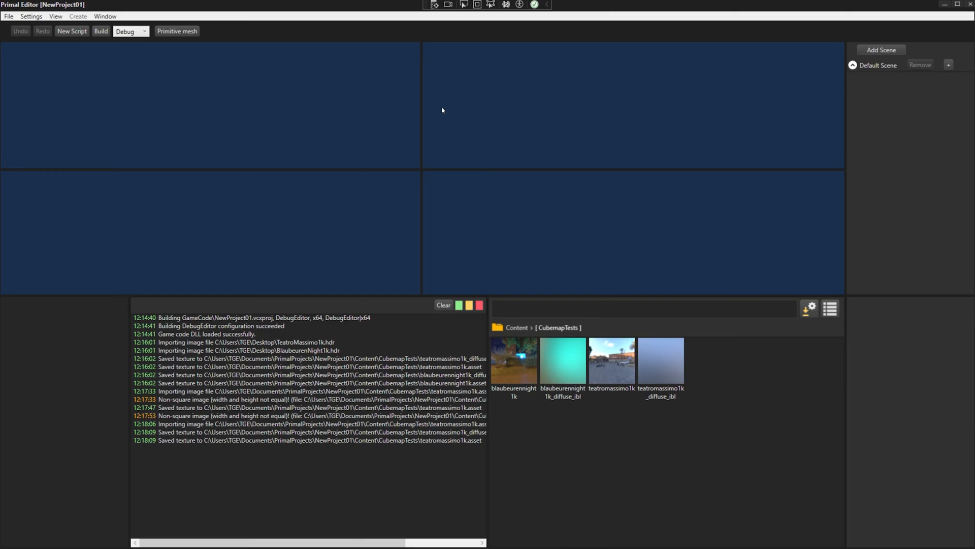
{"action": "left_click", "coordinate": [661, 360]}
{"action": "type", "text": "diffuse_ibl_texture"}
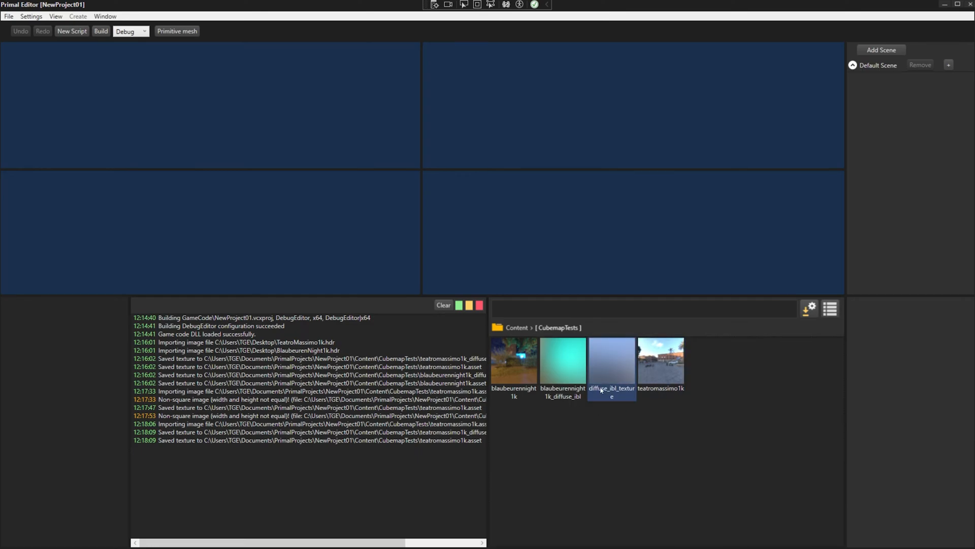
Open and close teatromassimo1k, then open blaubeurennight1k and switch to its Diffuse view.
{"action": "double_click", "coordinate": [612, 362]}
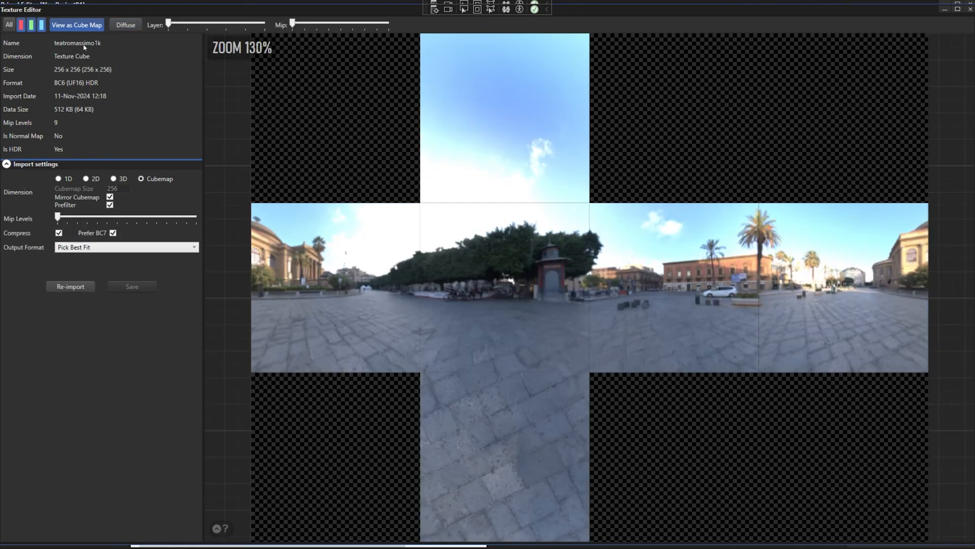
{"action": "left_click", "coordinate": [70, 287]}
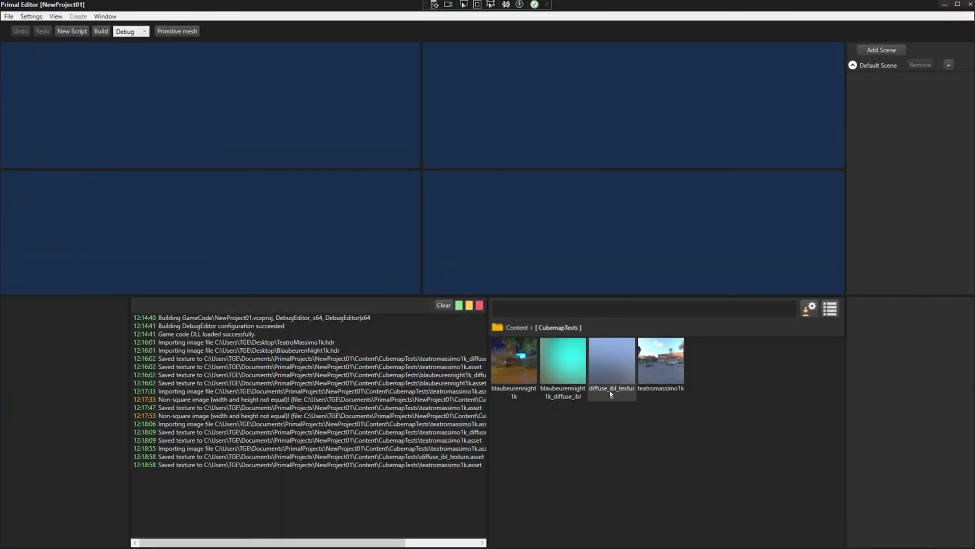
{"action": "left_click", "coordinate": [661, 360]}
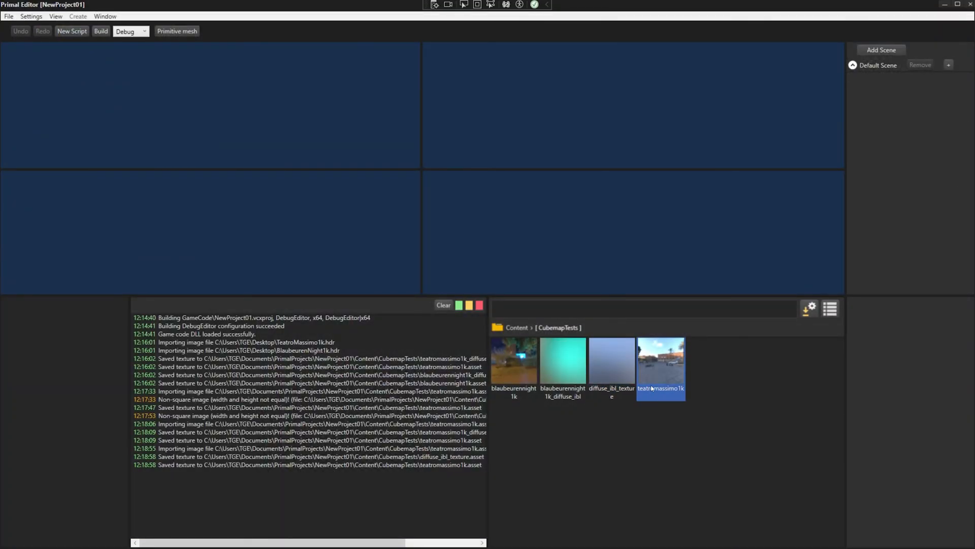
{"action": "double_click", "coordinate": [514, 358]}
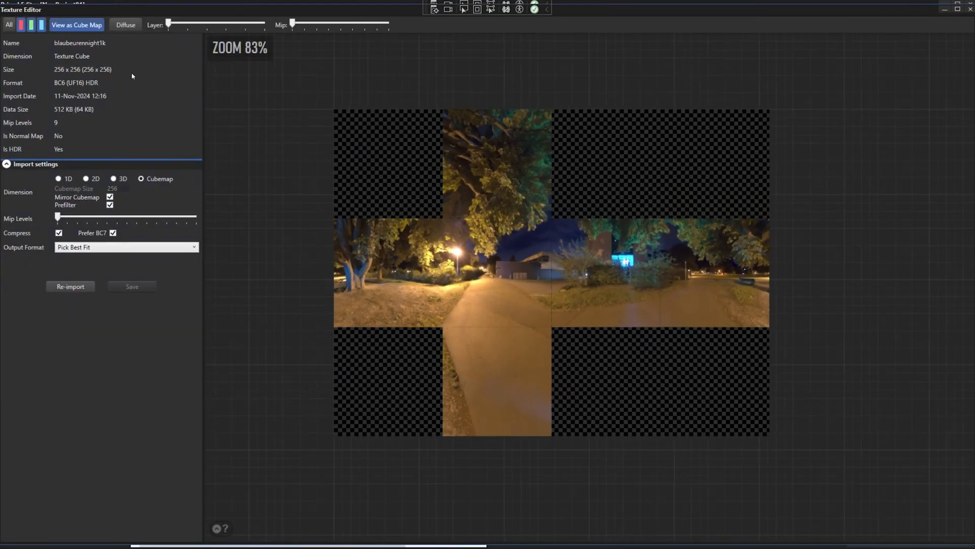
{"action": "left_click", "coordinate": [125, 25]}
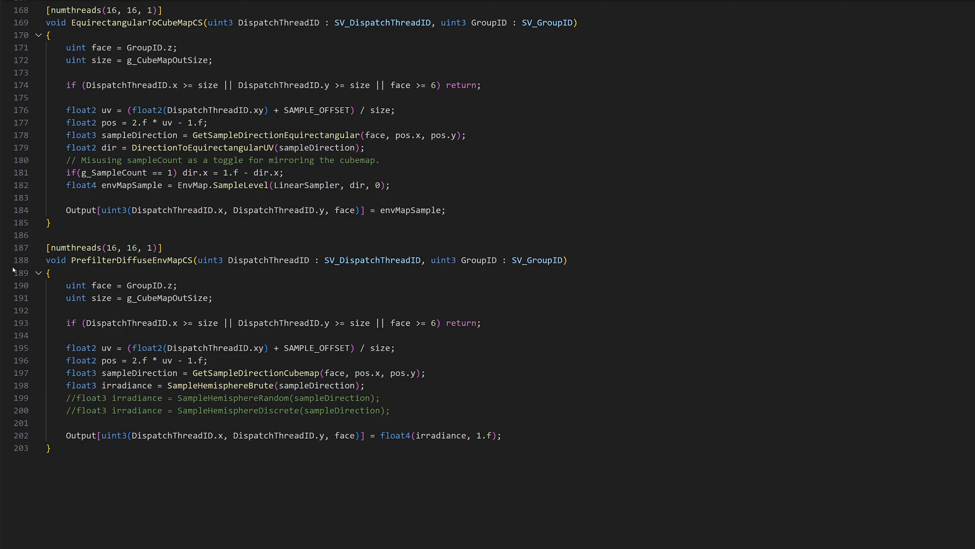
{"action": "mouse_move", "coordinate": [17, 297]}
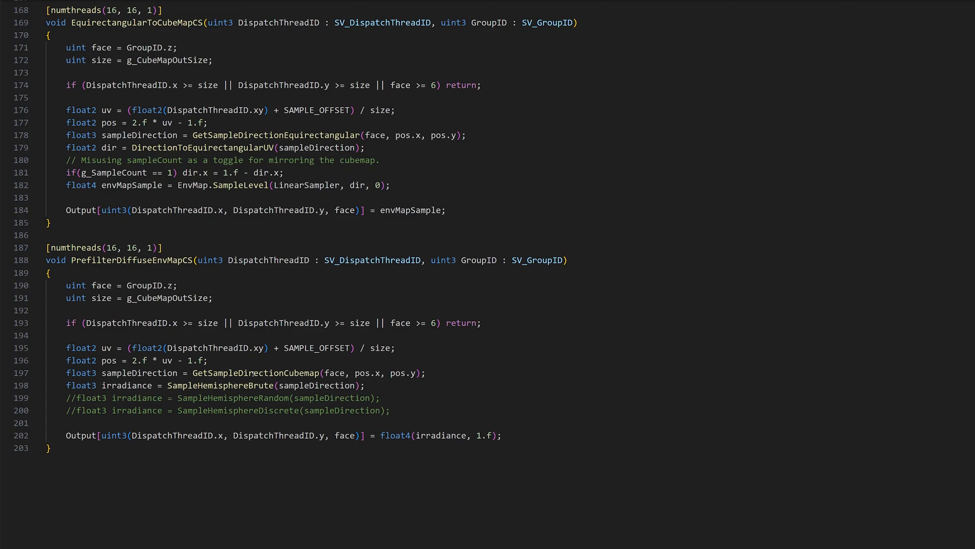
Jump from PrefilterDiffuseEnvMapCS to the GetSampleDirectionCubemap definition.
{"action": "double_click", "coordinate": [253, 373]}
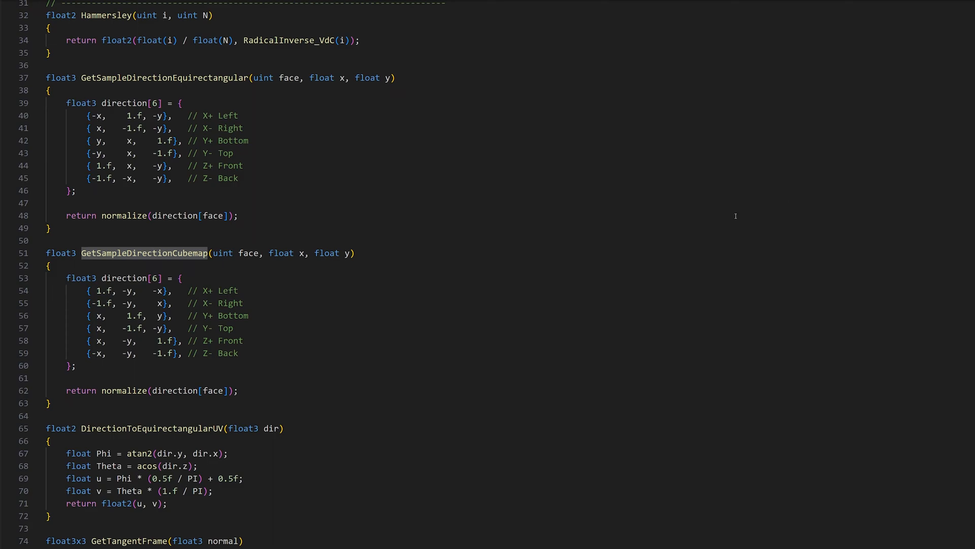
{"action": "mouse_move", "coordinate": [651, 232]}
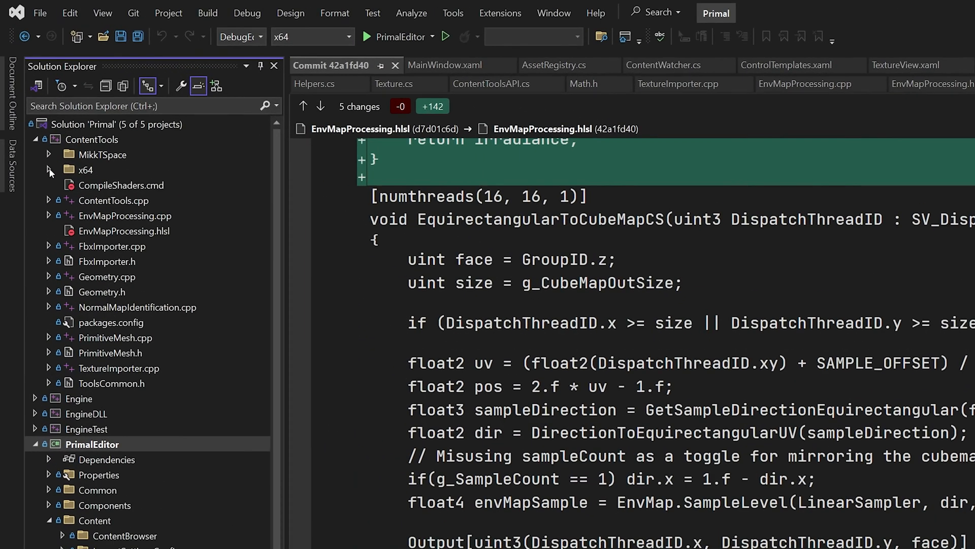
Start PrimalEditor from Visual Studio.
{"action": "left_click", "coordinate": [50, 169]}
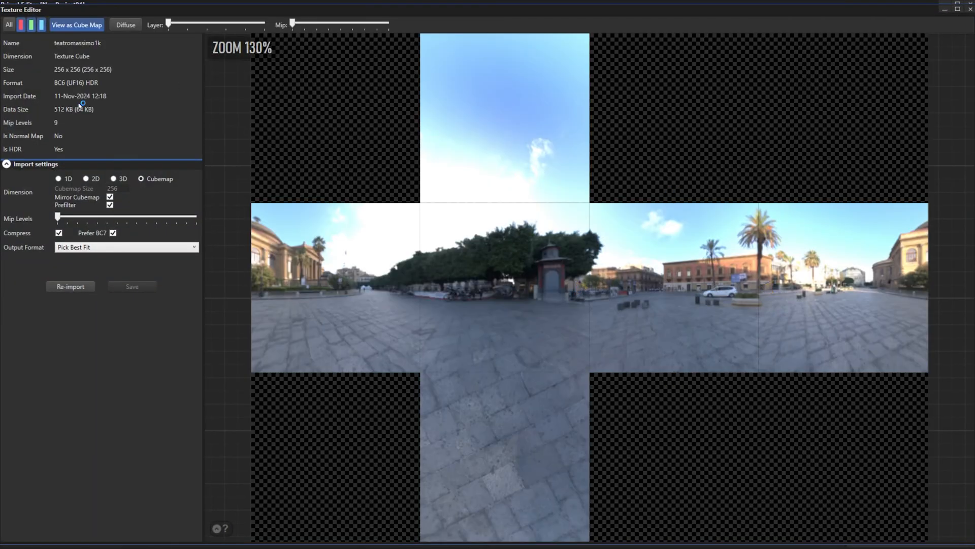
Toggle Diffuse, then open blaubeurennight1k_diffuse_ibl to inspect its ripple artifacts and close it.
{"action": "left_click", "coordinate": [125, 25]}
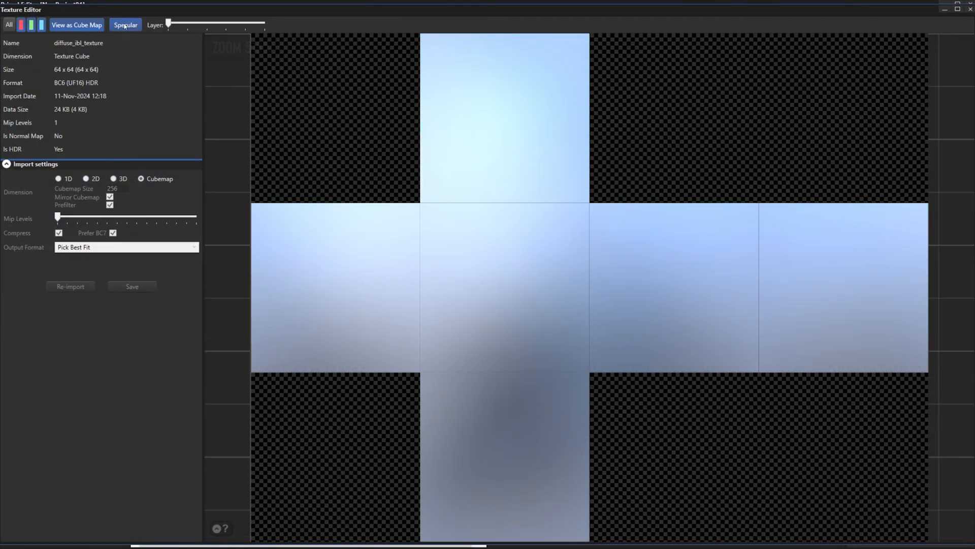
{"action": "left_click", "coordinate": [85, 25]}
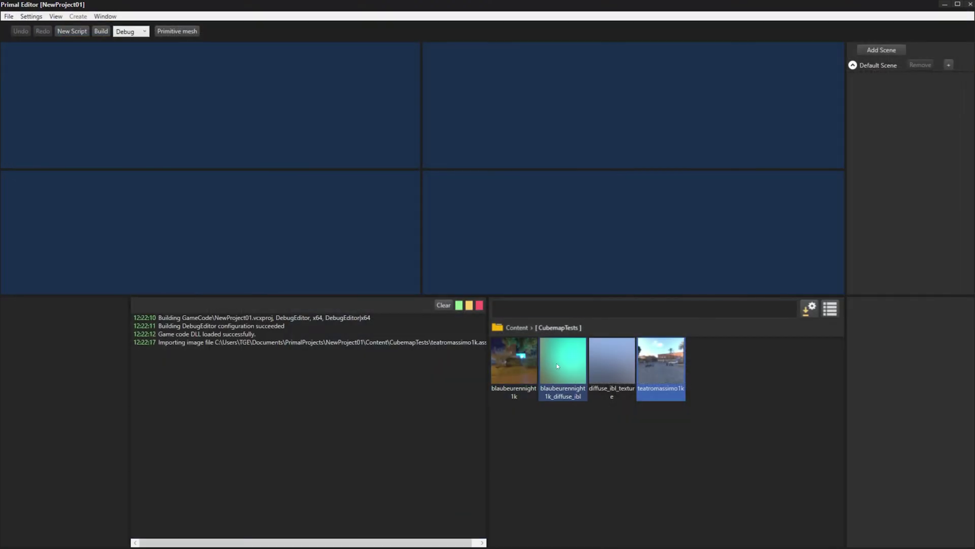
{"action": "double_click", "coordinate": [514, 361]}
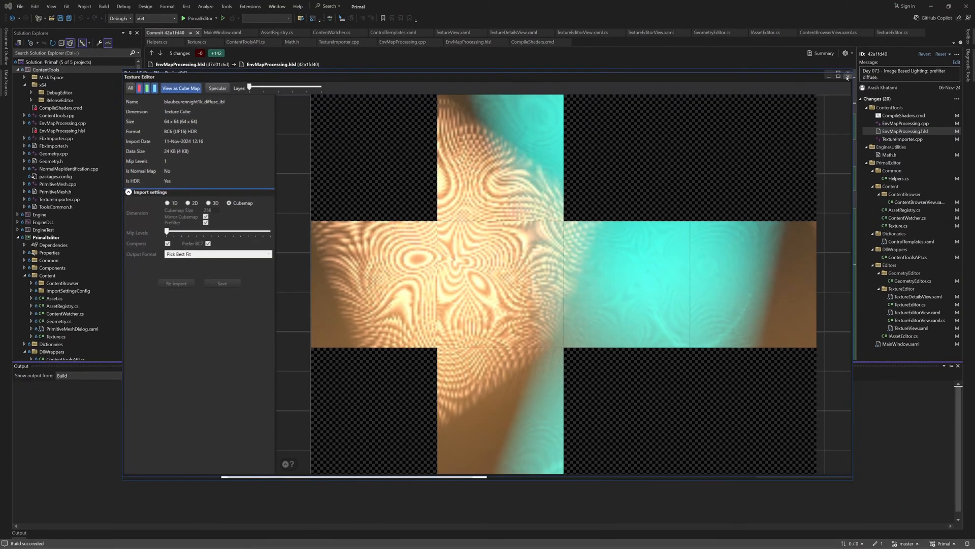
{"action": "left_click", "coordinate": [847, 76]}
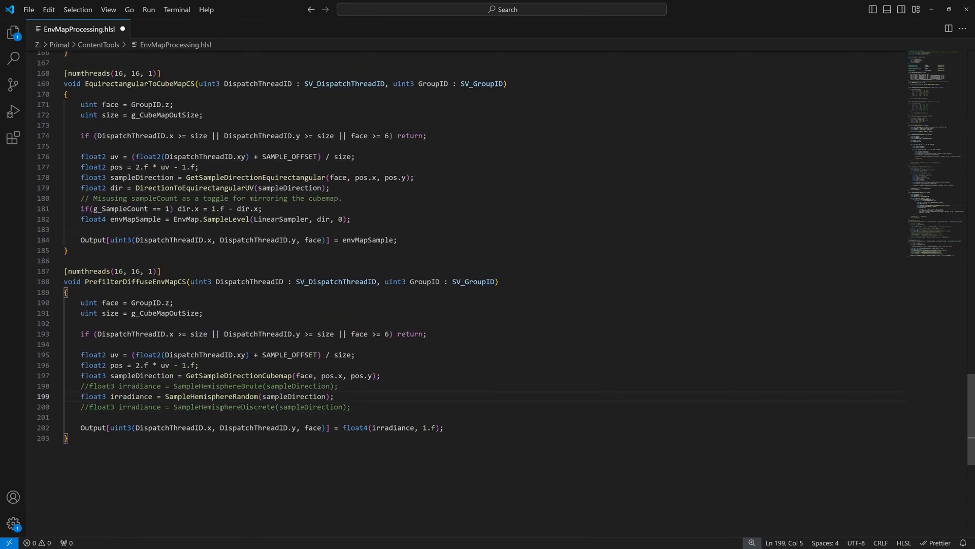
Read SampleHemisphereDiscrete in EnvMapProcessing.hlsl, then scroll up to the Hammersley and RadicalInverse_VdC helpers.
{"action": "double_click", "coordinate": [211, 396]}
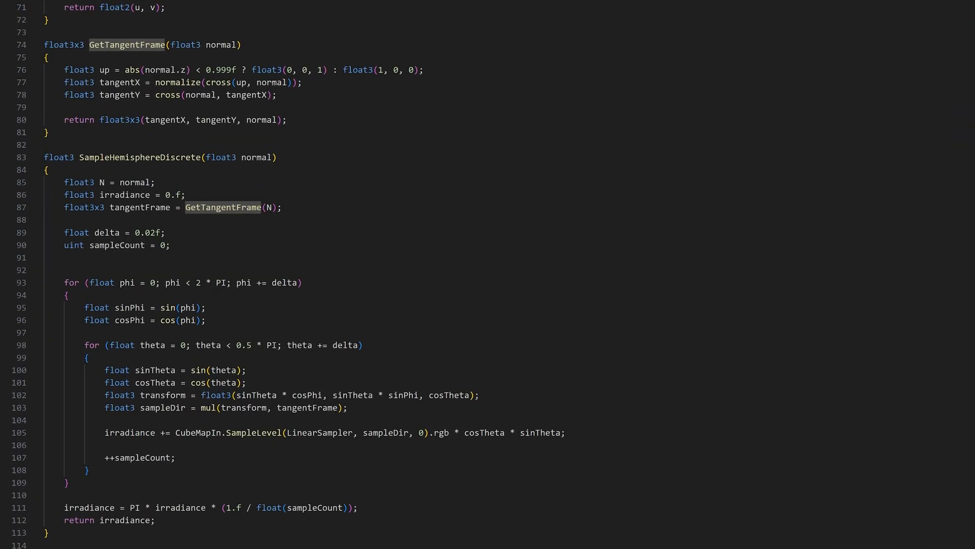
{"action": "scroll", "scroll_direction": "down", "scroll_amount": 3}
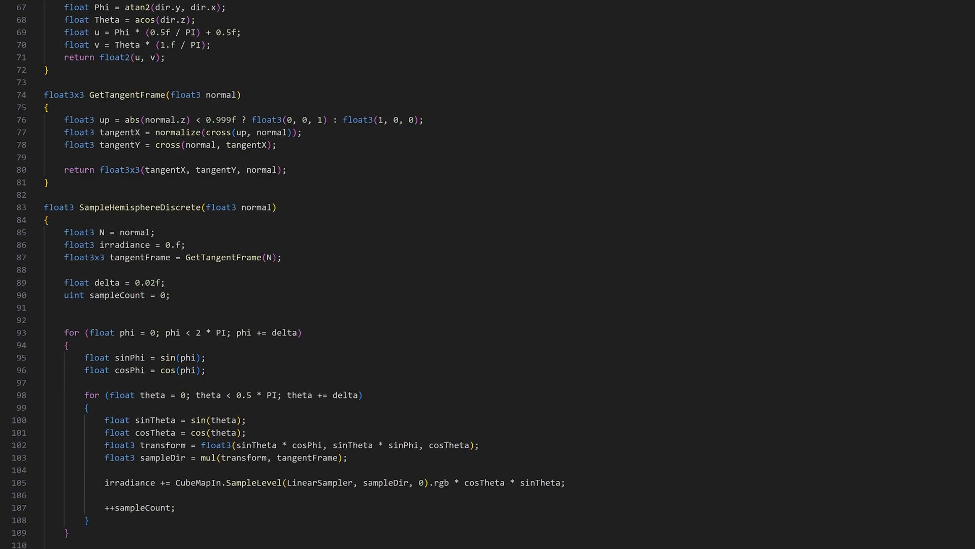
{"action": "scroll", "scroll_direction": "up", "scroll_amount": 3}
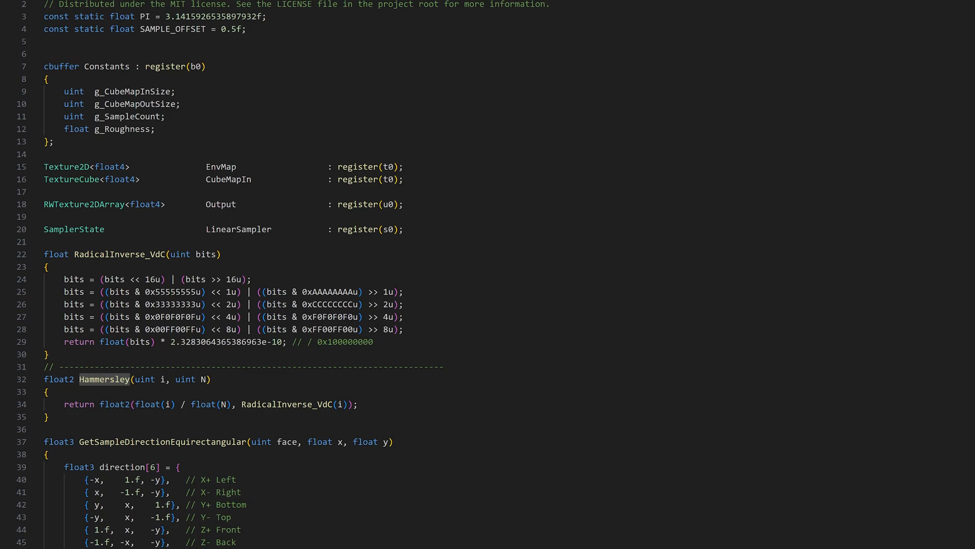
Highlight the Hammersley function's occurrences in EnvMapProcessing.hlsl and scroll down.
{"action": "double_click", "coordinate": [294, 405]}
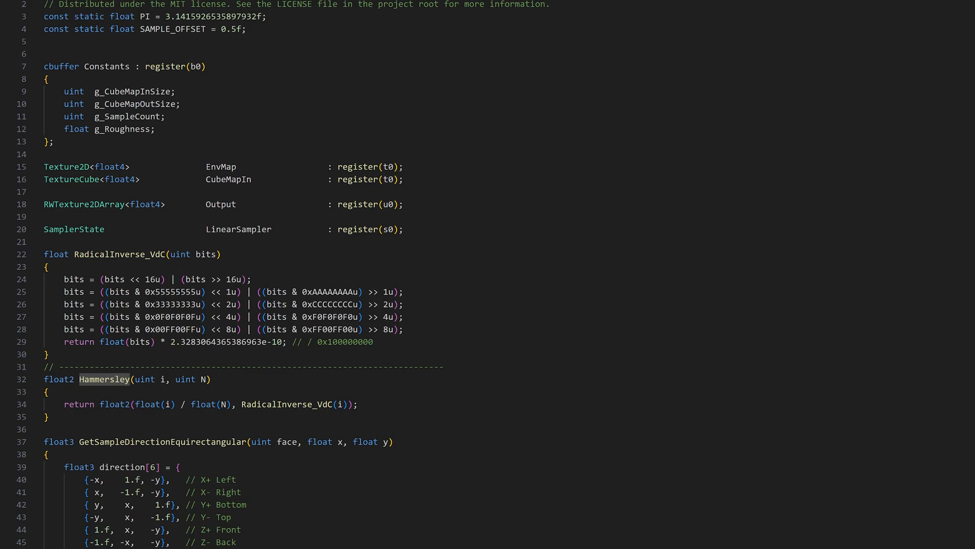
{"action": "scroll", "scroll_direction": "down", "scroll_amount": 3}
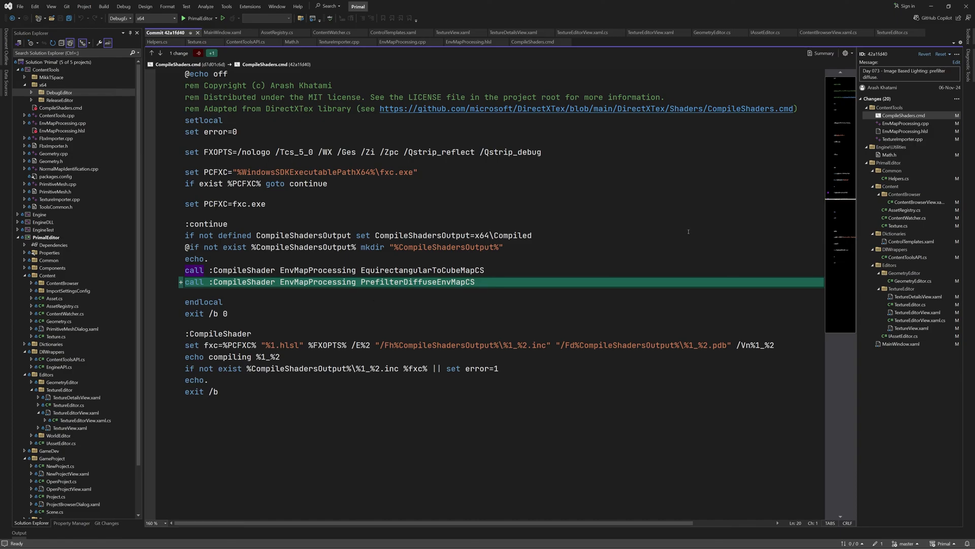
Bring the running Primal Editor with NewProject01 to the front.
{"action": "left_click", "coordinate": [906, 123]}
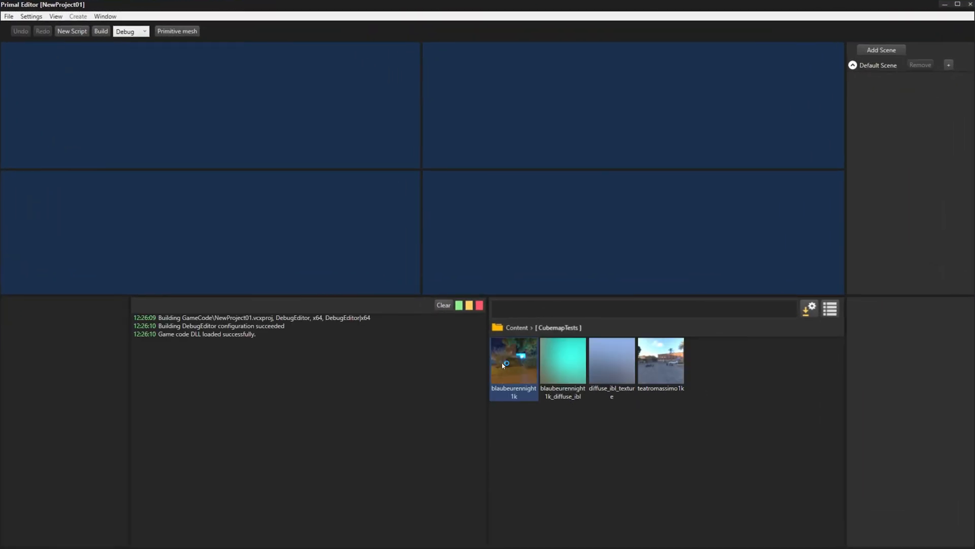
Open the blaubeurennight1k diffuse IBL cubemap in Texture Editor, then close it.
{"action": "double_click", "coordinate": [612, 361]}
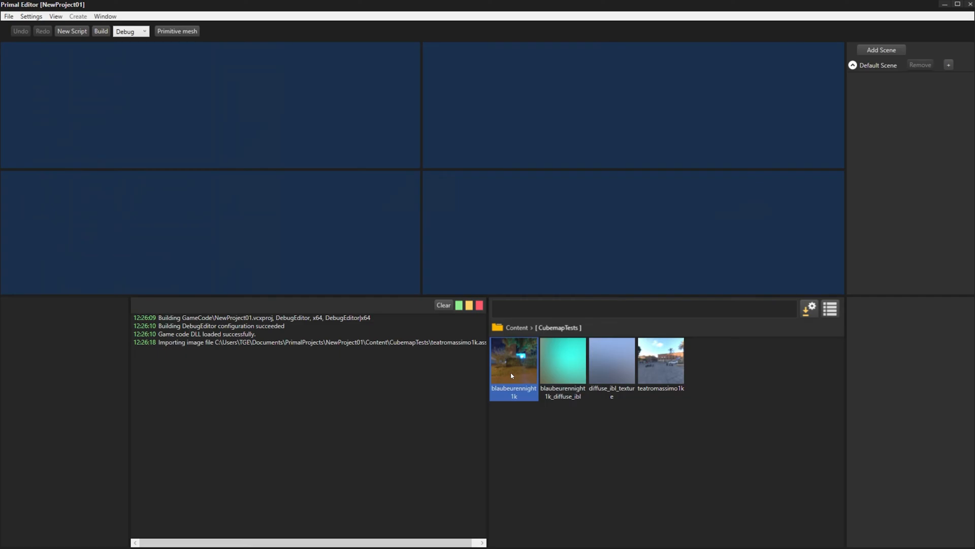
{"action": "double_click", "coordinate": [563, 361]}
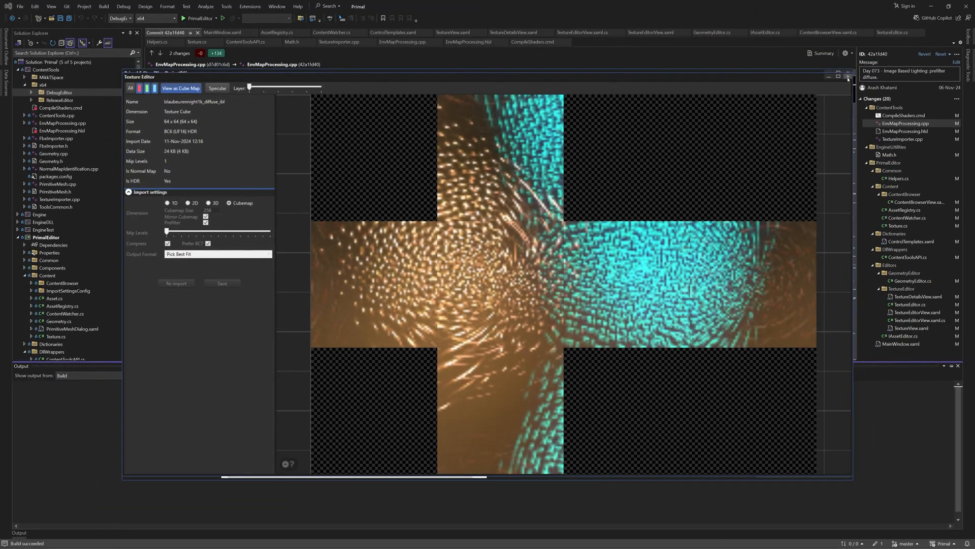
{"action": "left_click", "coordinate": [846, 77]}
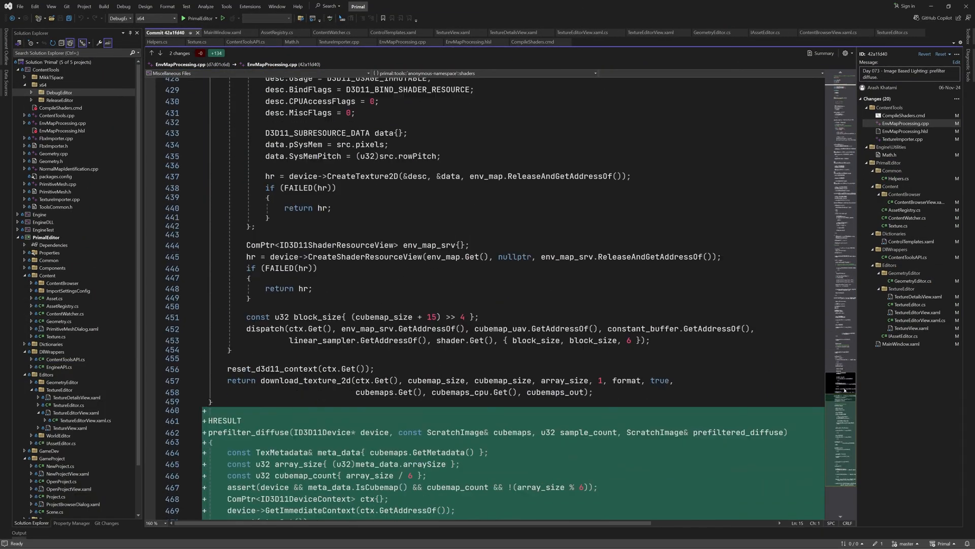
Scroll the EnvMapProcessing.cpp diff down to the prefilter_diffuse function.
{"action": "scroll", "scroll_direction": "down", "scroll_amount": 3}
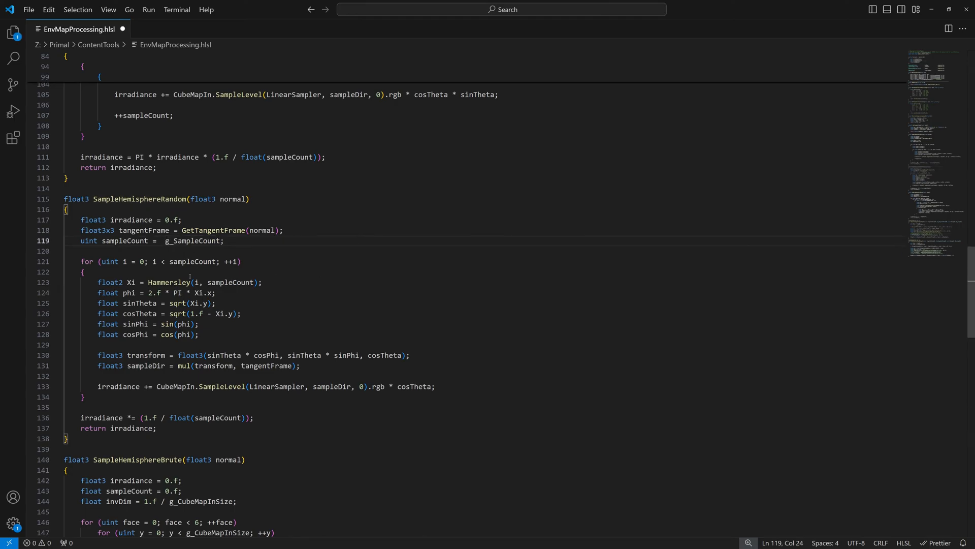
Insert '1024 *' before g_SampleCount on line 119 of EnvMapProcessing.hlsl.
{"action": "type", "text": "1024 *"}
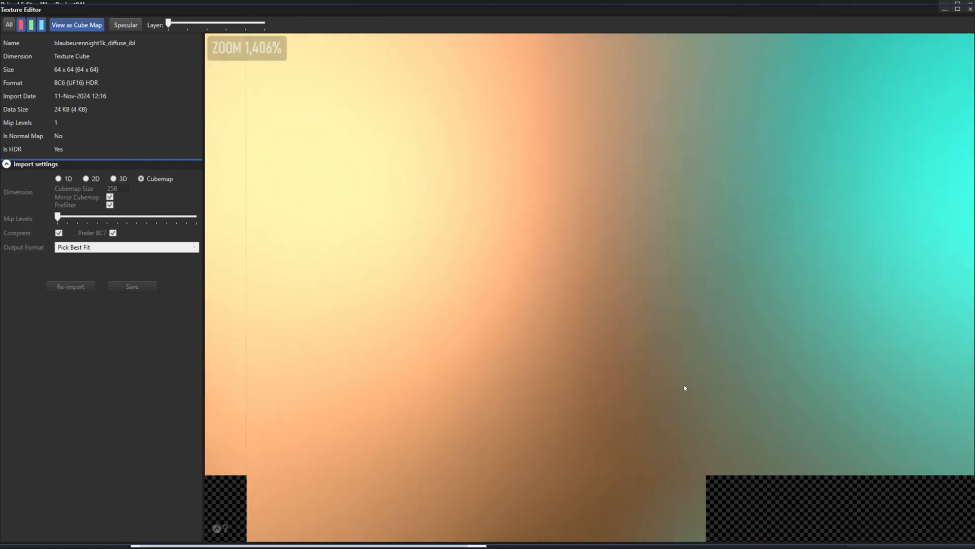
Zoom into the blaubeurennight1k diffuse IBL cubemap preview to check the smooth gradients.
{"action": "scroll", "scroll_direction": "down", "scroll_amount": 3}
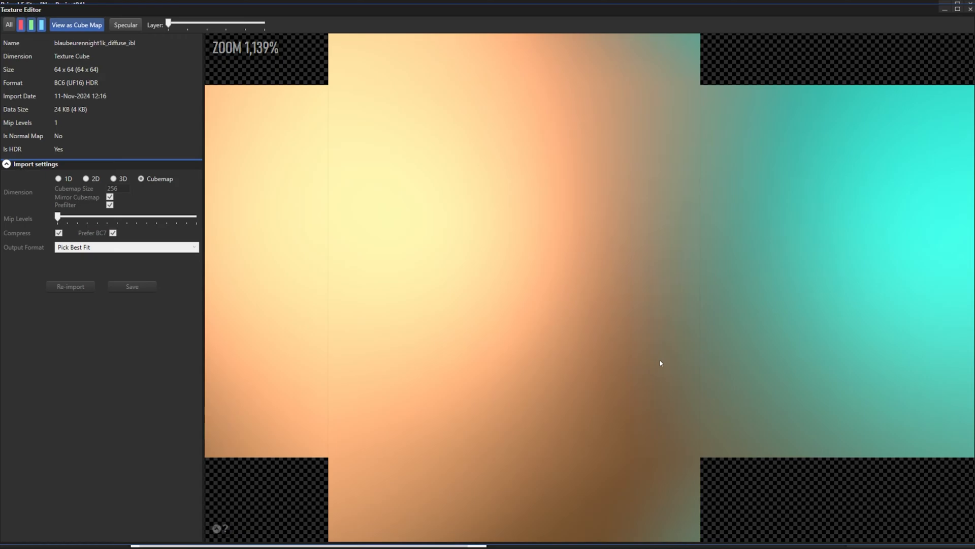
{"action": "scroll", "scroll_direction": "down", "scroll_amount": 3}
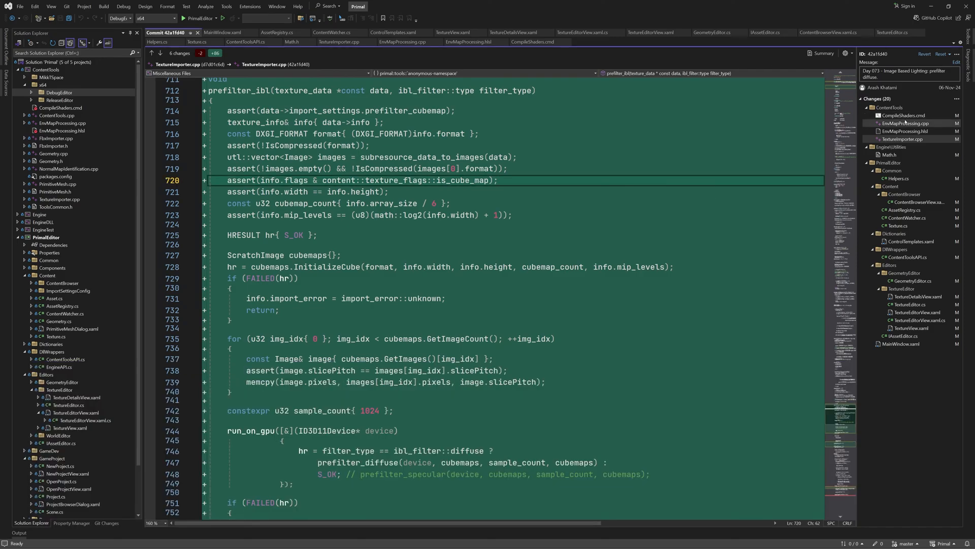
Scroll EnvMapProcessing.hlsl's diff from the Hammersley helpers down to PrefilterDiffuseEnvMapCS.
{"action": "left_click", "coordinate": [905, 131]}
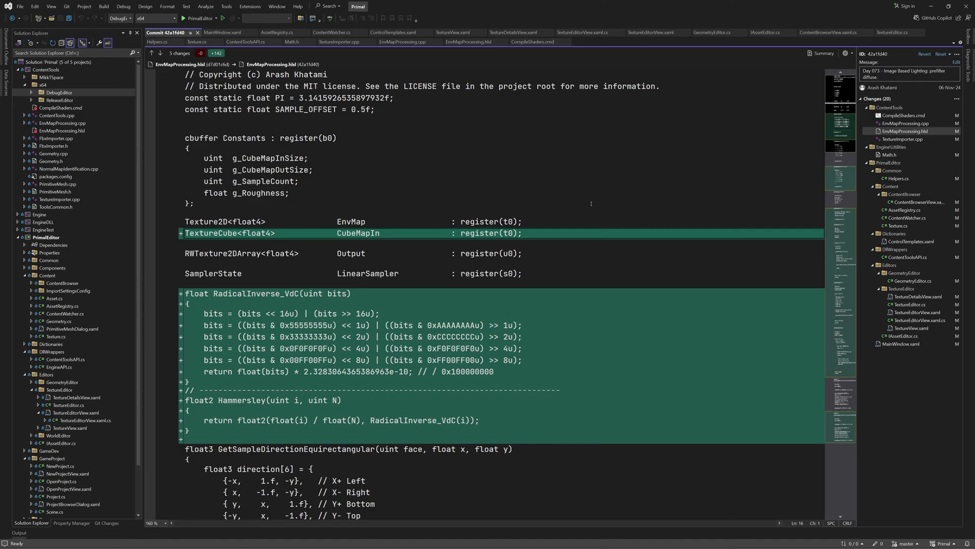
{"action": "scroll", "scroll_direction": "down", "scroll_amount": 3}
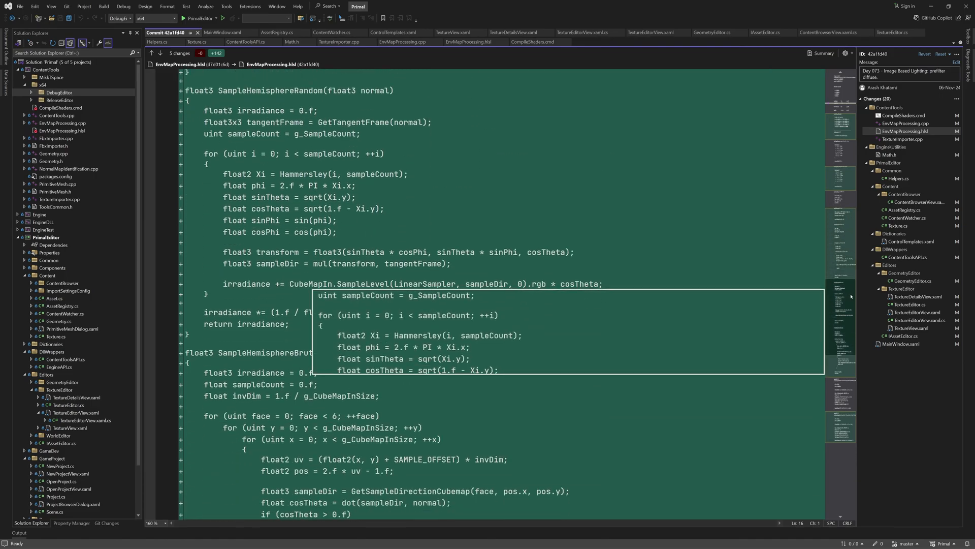
{"action": "scroll", "scroll_direction": "down", "scroll_amount": 3}
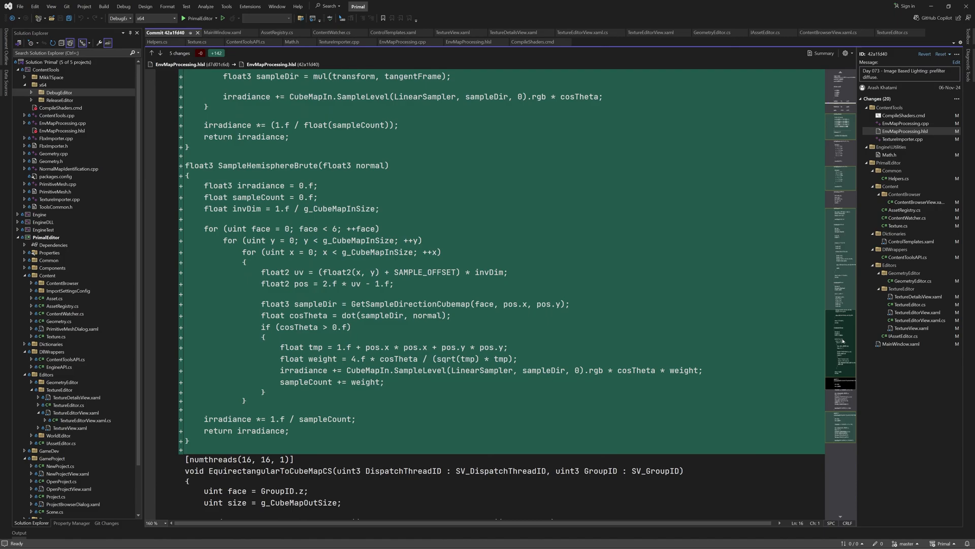
{"action": "scroll", "scroll_direction": "down", "scroll_amount": 3}
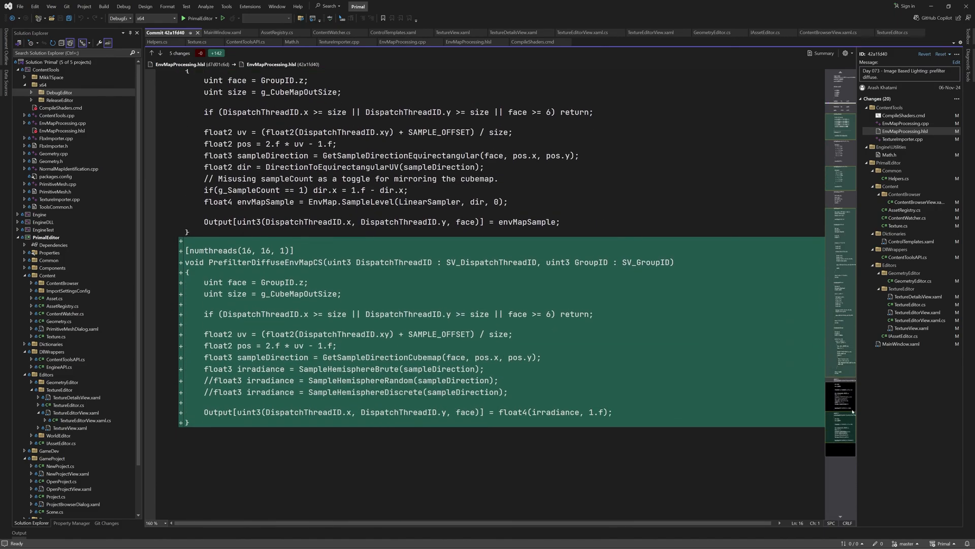
Glance at the CompileShaders.cmd changes, then show EnvMapProcessing.cpp's changes.
{"action": "left_click", "coordinate": [902, 115]}
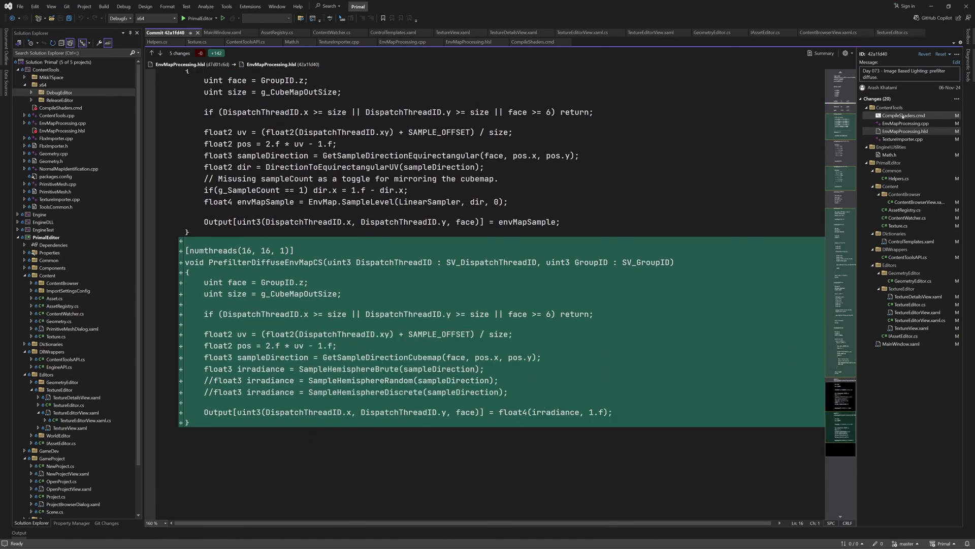
{"action": "left_click", "coordinate": [911, 123]}
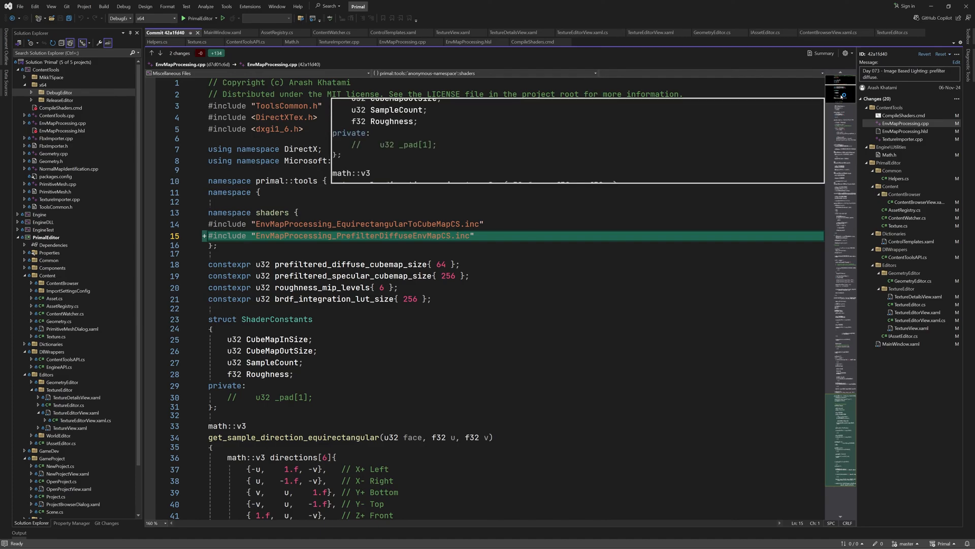
Scroll EnvMapProcessing.cpp's diff around the new PrefilterDiffuseEnvMapCS #include line.
{"action": "scroll", "scroll_direction": "down", "scroll_amount": 3}
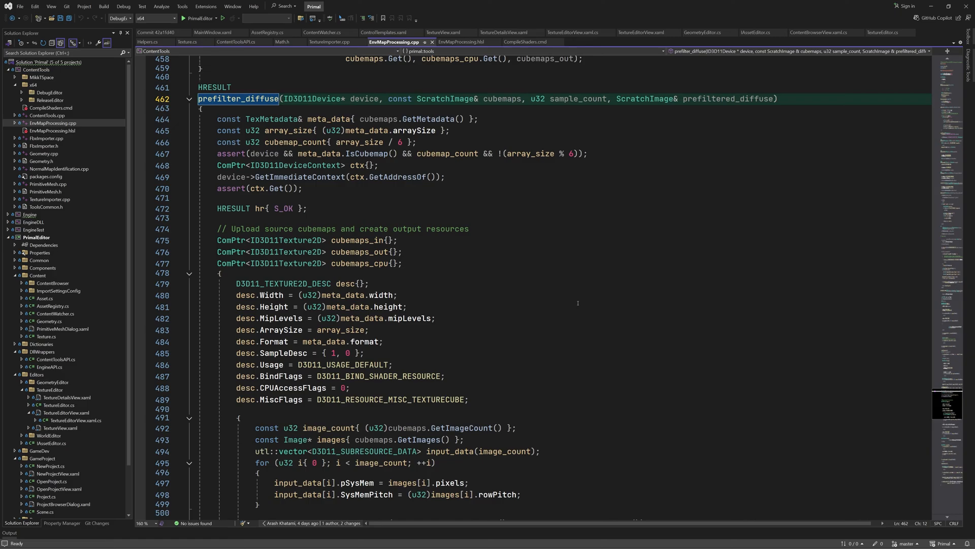
{"action": "mouse_move", "coordinate": [745, 344]}
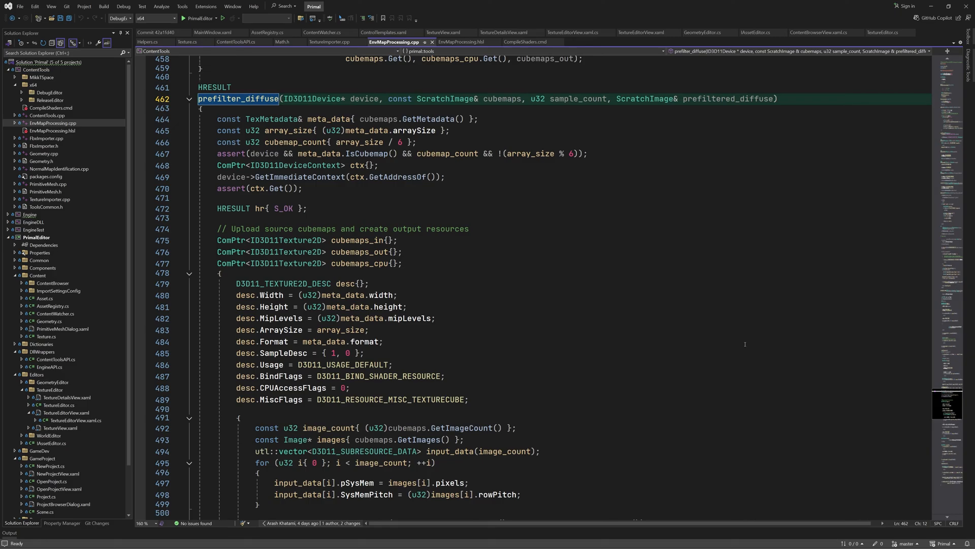
Scroll prefilter_diffuse to the input, output and CPU cubemap texture creation block.
{"action": "scroll", "scroll_direction": "down", "scroll_amount": 3}
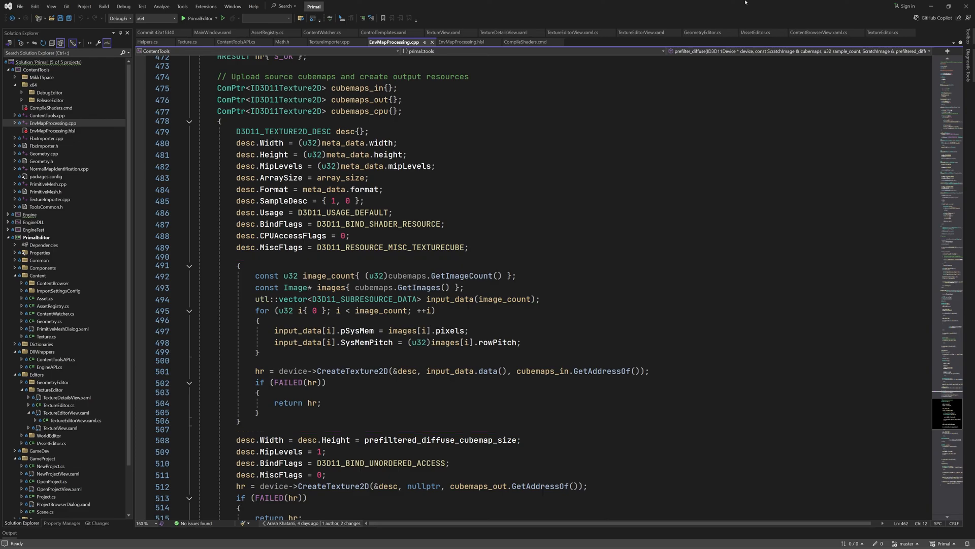
{"action": "scroll", "scroll_direction": "down", "scroll_amount": 3}
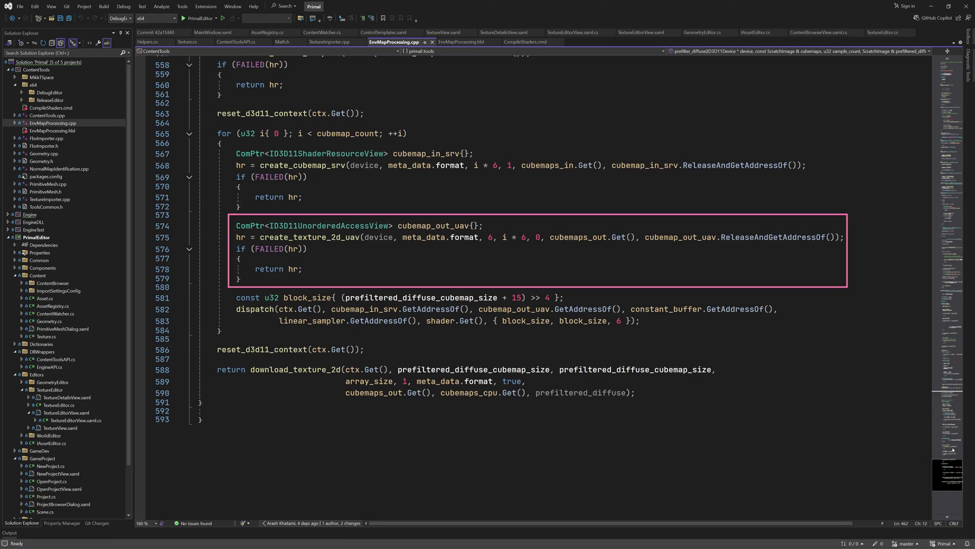
Return to the Commit 42a1fd40 diff of EnvMapProcessing.cpp, where prefilter_diffuse is newly added.
{"action": "double_click", "coordinate": [302, 165]}
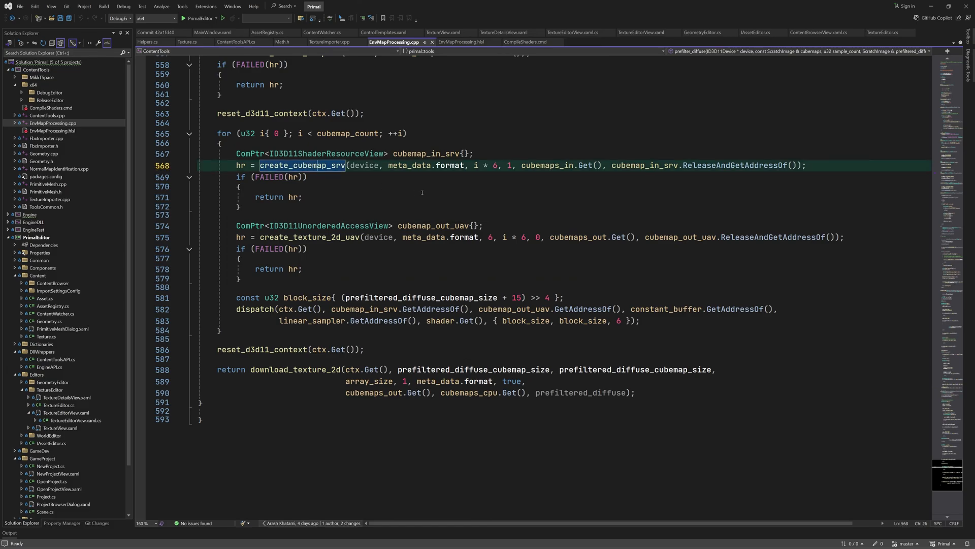
{"action": "left_click", "coordinate": [303, 165]}
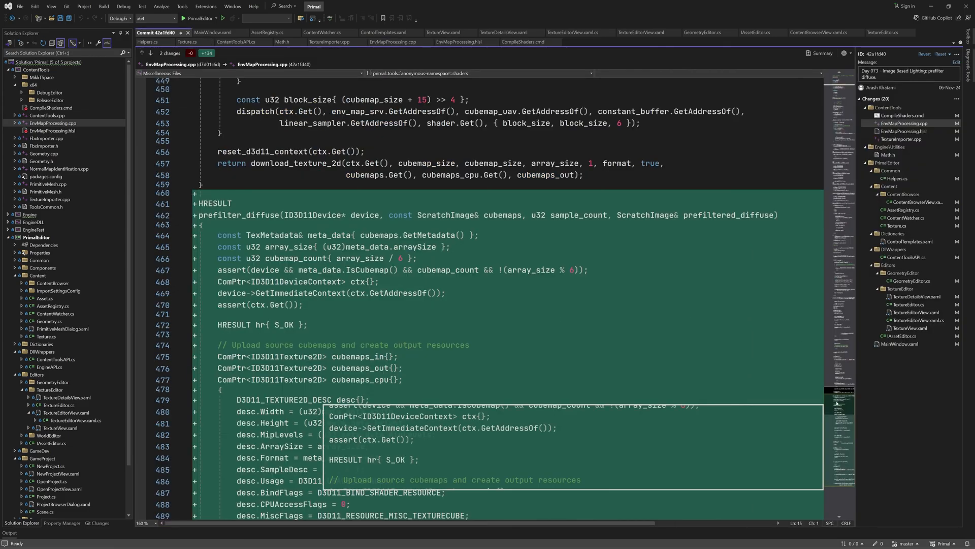
Scroll to TextureImporter.cpp's prefilter_ibl, which asserts cubemap settings and initializes the cubemaps.
{"action": "scroll", "scroll_direction": "down", "scroll_amount": 3}
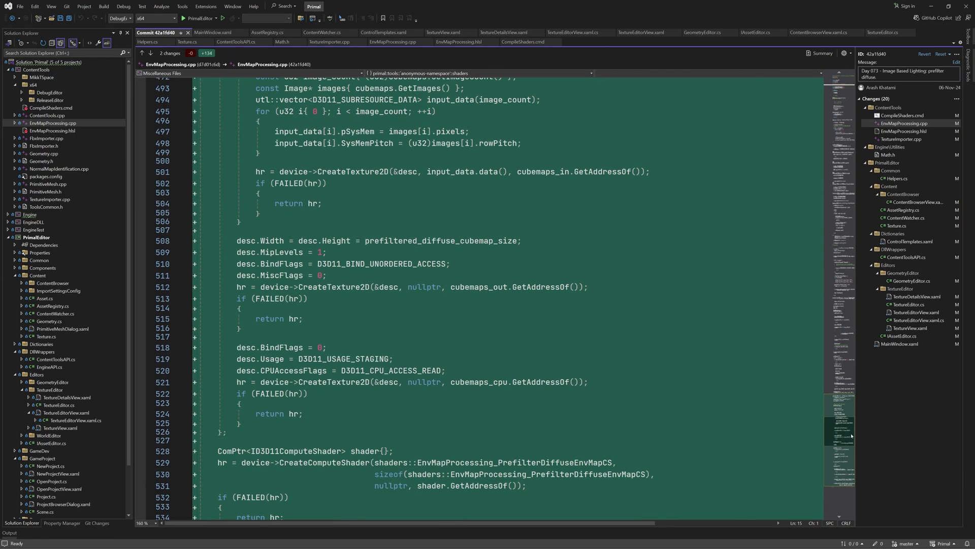
{"action": "scroll", "scroll_direction": "down", "scroll_amount": 3}
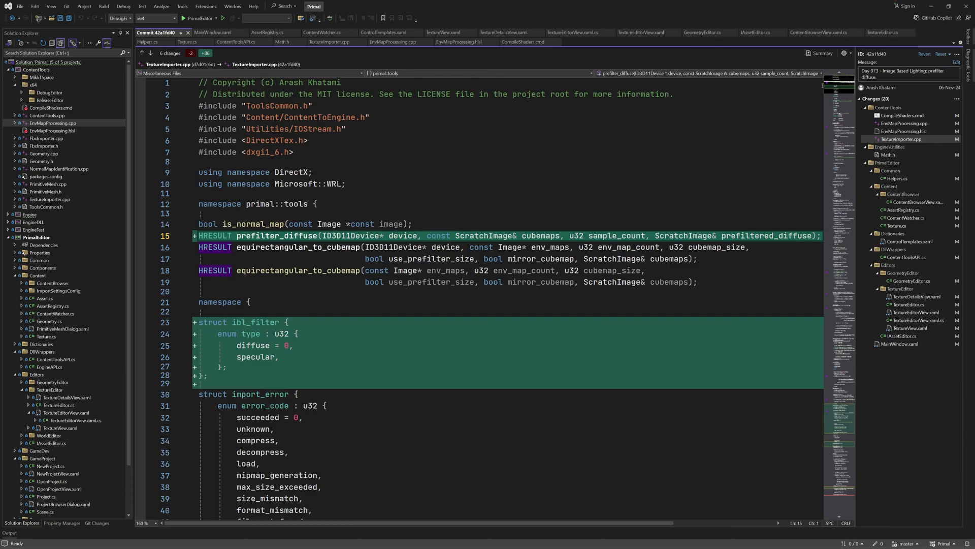
{"action": "scroll", "scroll_direction": "down", "scroll_amount": 3}
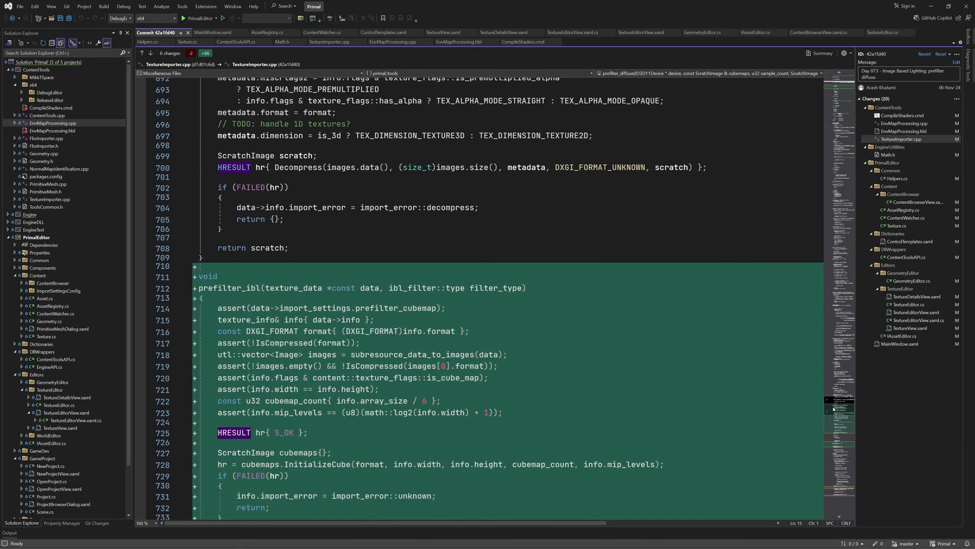
{"action": "scroll", "scroll_direction": "down", "scroll_amount": 3}
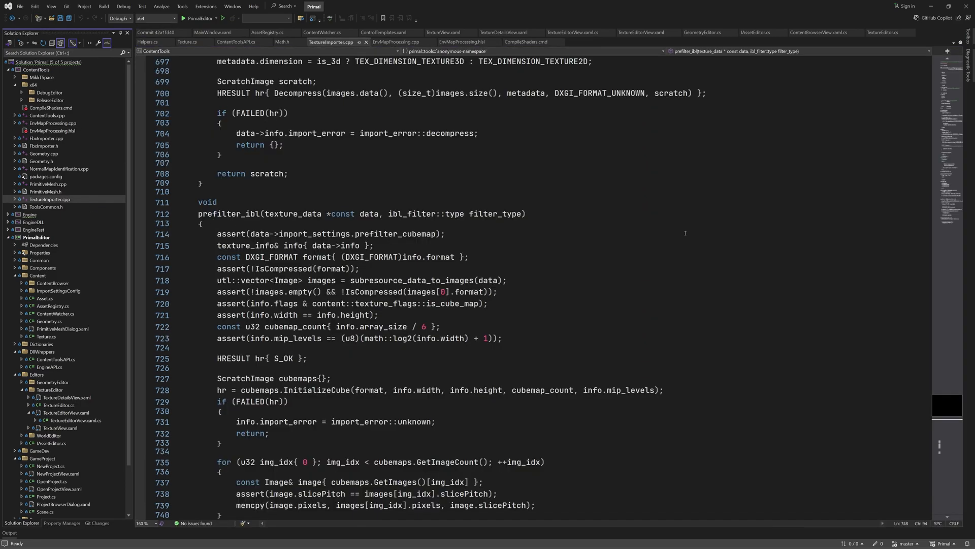
Scroll through prefilter_ibl past cubemap copying, the run_on_gpu prefilter_diffuse call, and compression.
{"action": "scroll", "scroll_direction": "down", "scroll_amount": 3}
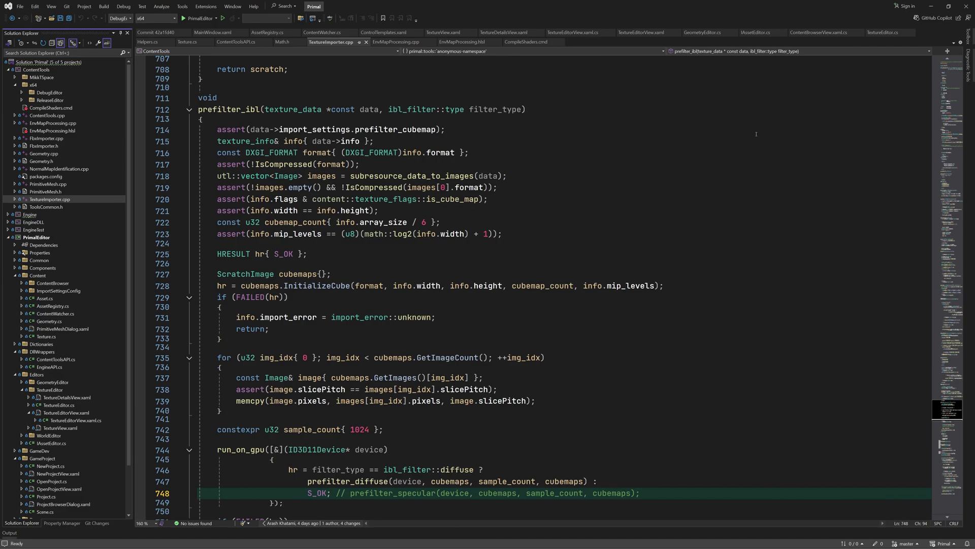
{"action": "mouse_move", "coordinate": [708, 223]}
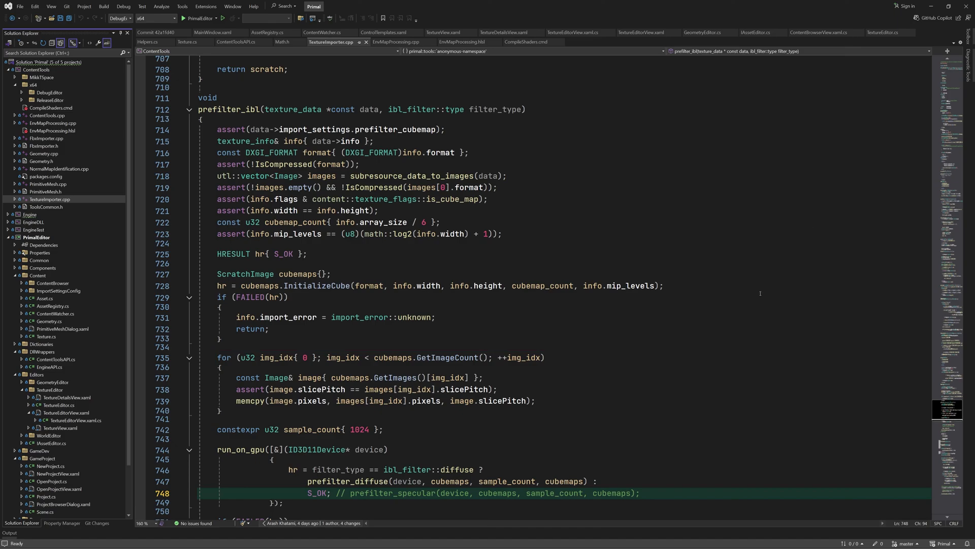
{"action": "scroll", "scroll_direction": "down", "scroll_amount": 3}
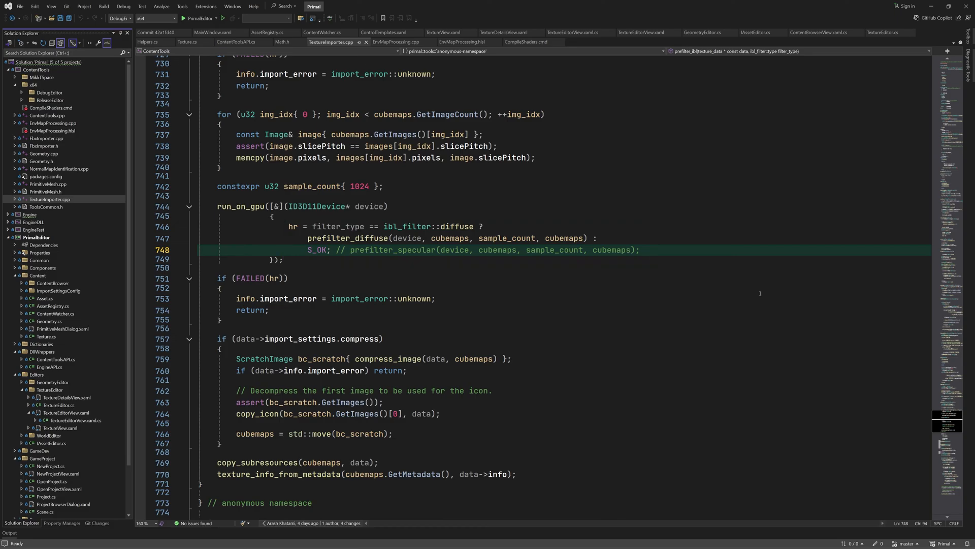
Show the TextureImporter.cpp commit diff's new PrefilterDiffuseIBL and PrefilterSpecularIBL functions.
{"action": "double_click", "coordinate": [316, 250]}
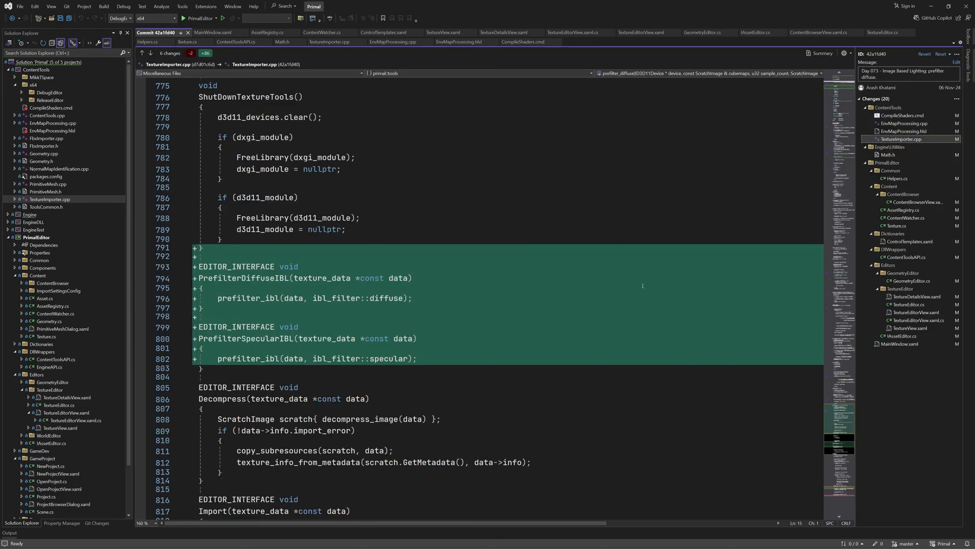
Compare the editable TextureImporter.cpp source with its commit diff's changed compress condition.
{"action": "scroll", "scroll_direction": "down", "scroll_amount": 3}
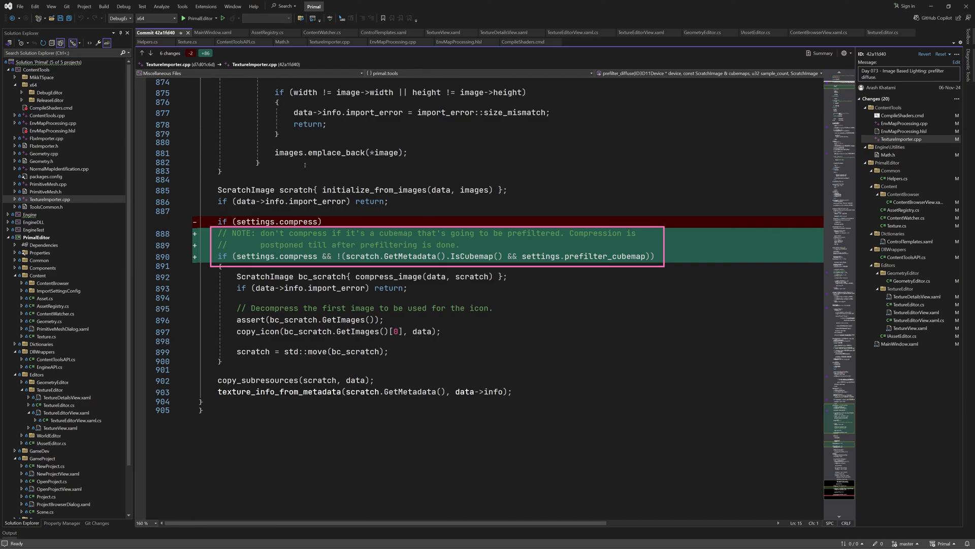
{"action": "left_click", "coordinate": [459, 245]}
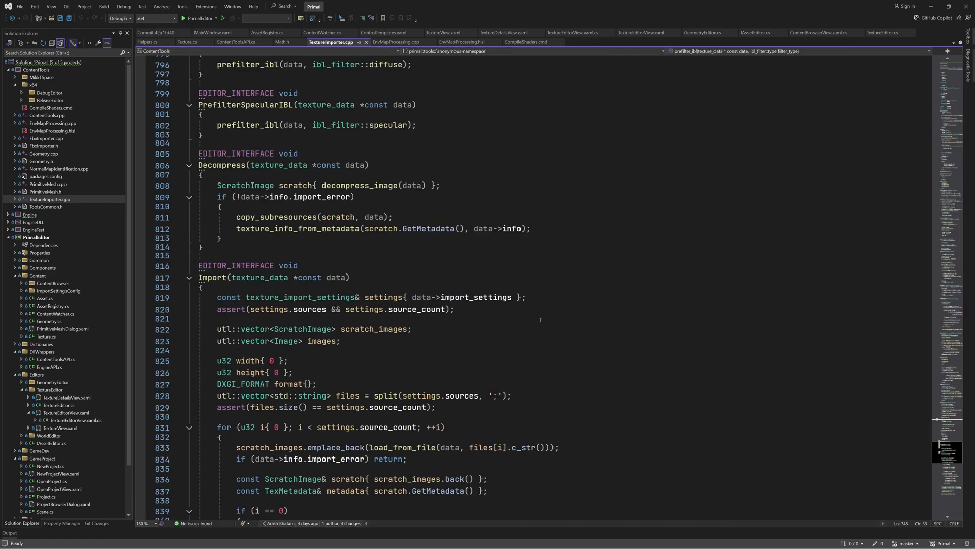
{"action": "scroll", "scroll_direction": "down", "scroll_amount": 3}
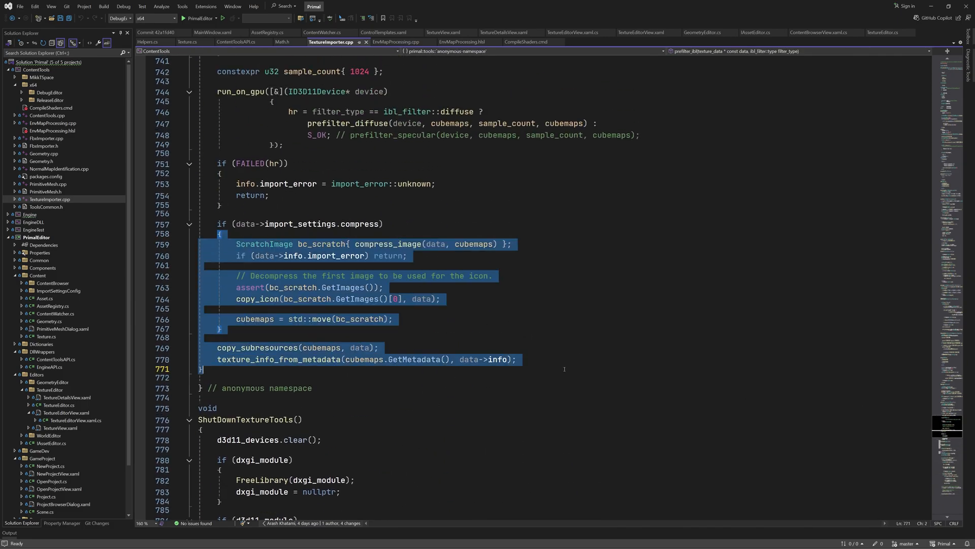
{"action": "left_click", "coordinate": [221, 329]}
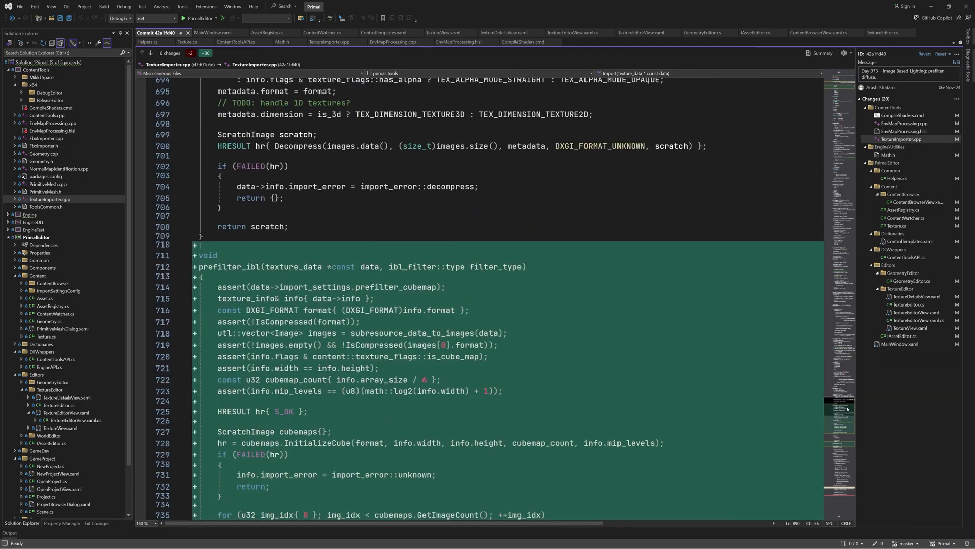
Scroll past compression being skipped for prefiltered cubemaps, then view Math.h's new log2 helper.
{"action": "scroll", "scroll_direction": "down", "scroll_amount": 3}
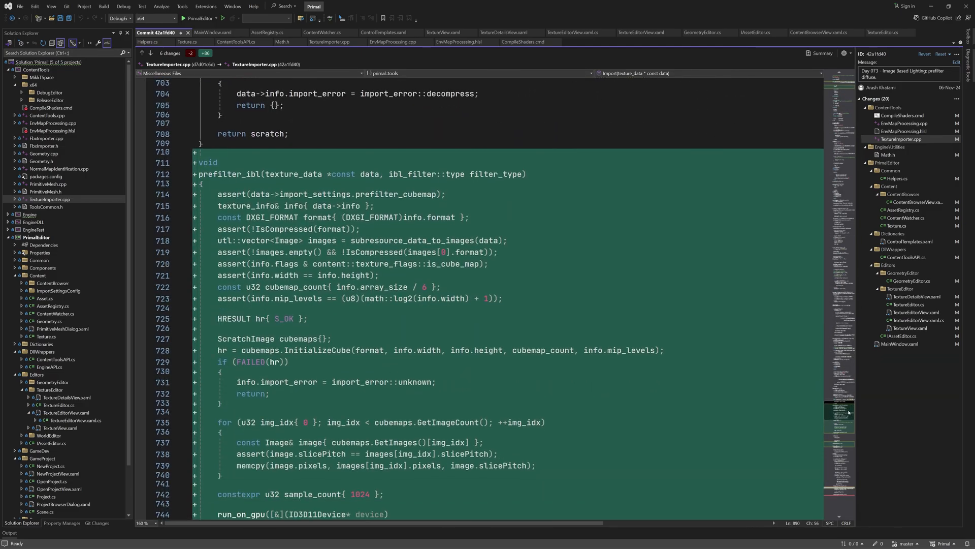
{"action": "scroll", "scroll_direction": "down", "scroll_amount": 3}
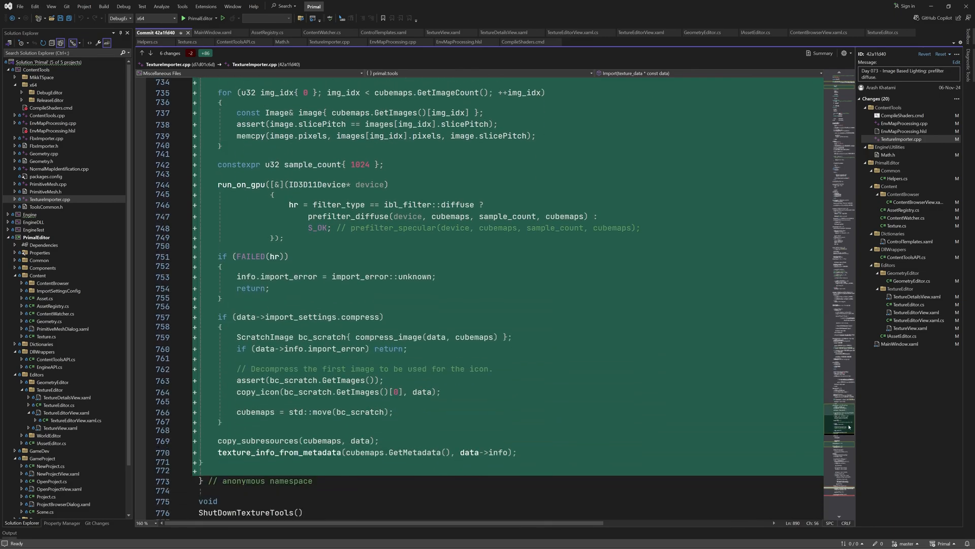
{"action": "scroll", "scroll_direction": "down", "scroll_amount": 3}
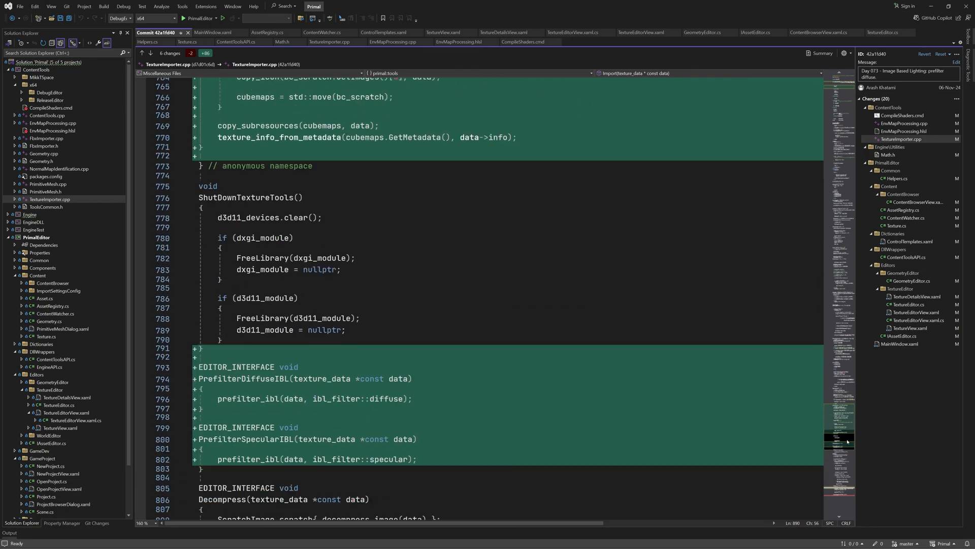
{"action": "scroll", "scroll_direction": "down", "scroll_amount": 3}
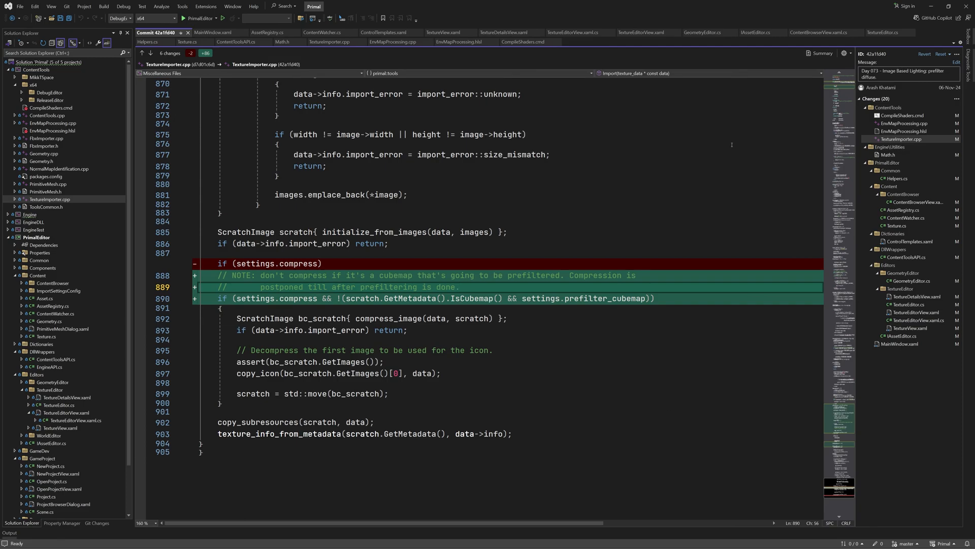
{"action": "left_click", "coordinate": [888, 154]}
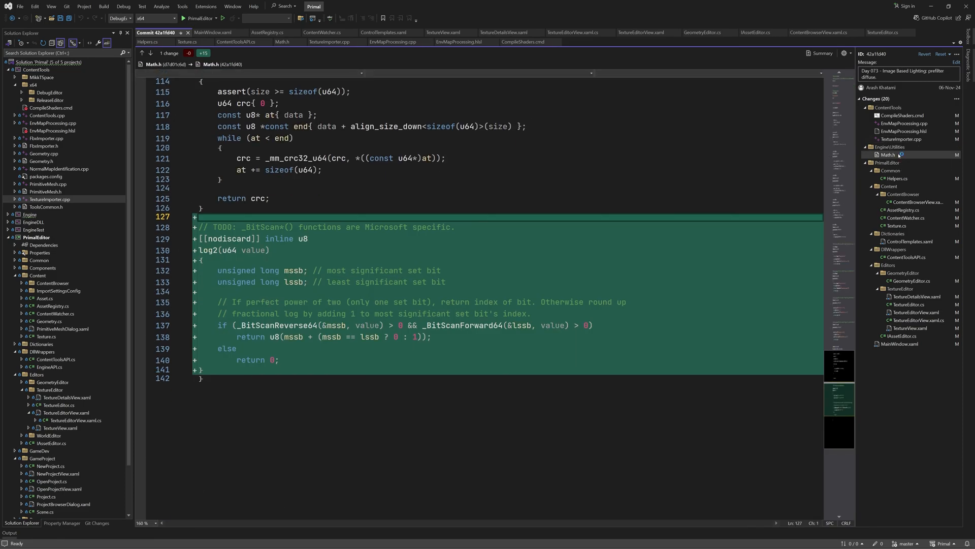